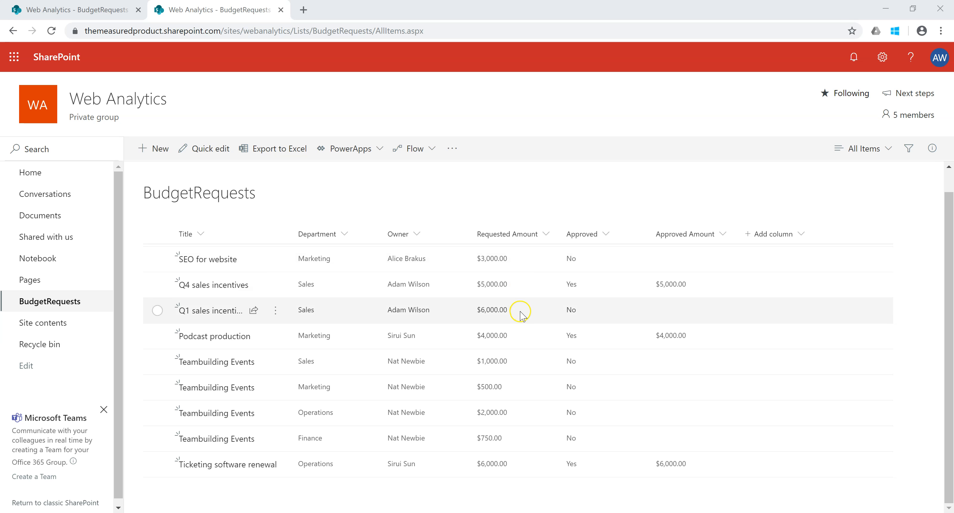
mouse_move(530, 259)
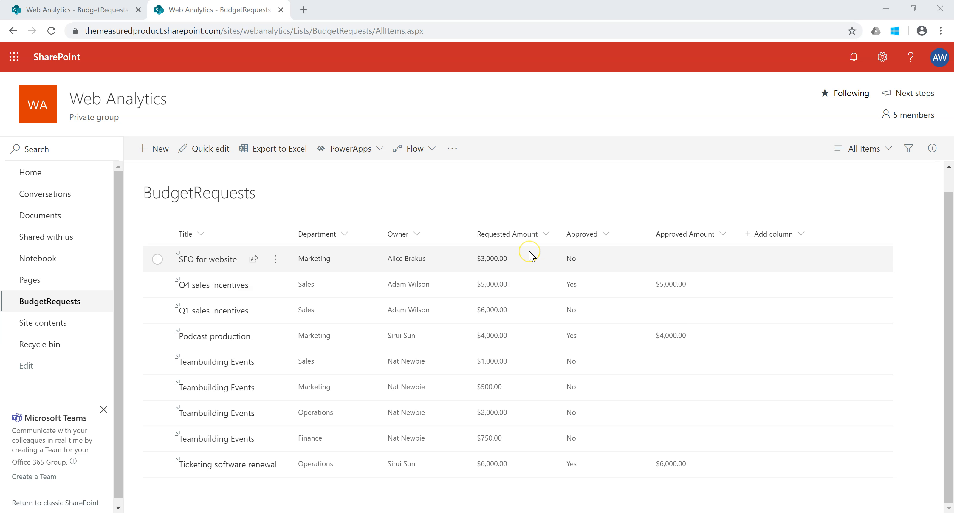
mouse_move(531, 255)
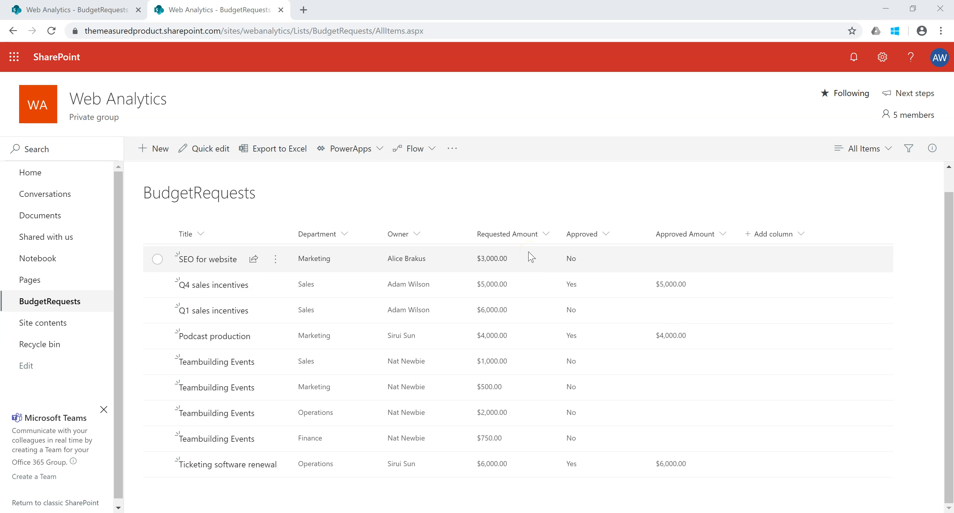
mouse_move(530, 256)
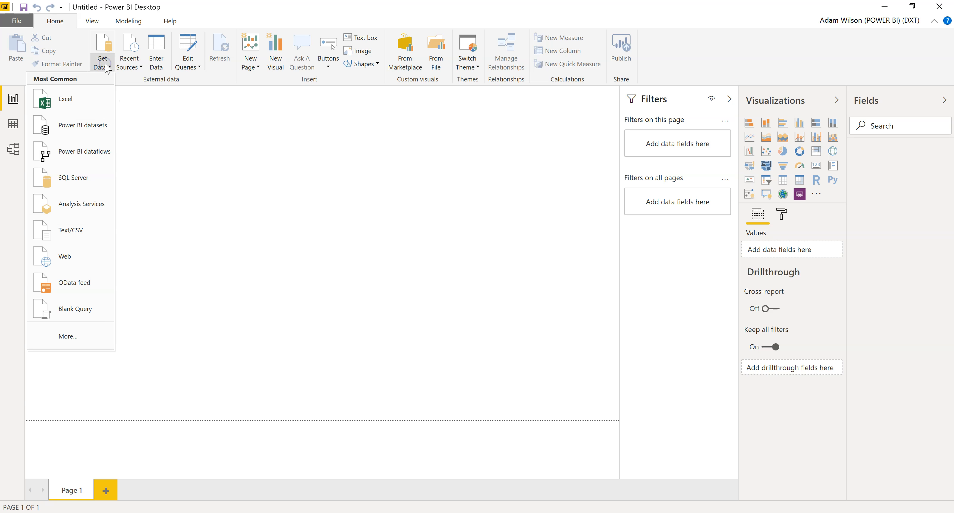
Choose SharePoint Online List from the Online Services connectors via Get Data > More
click(70, 339)
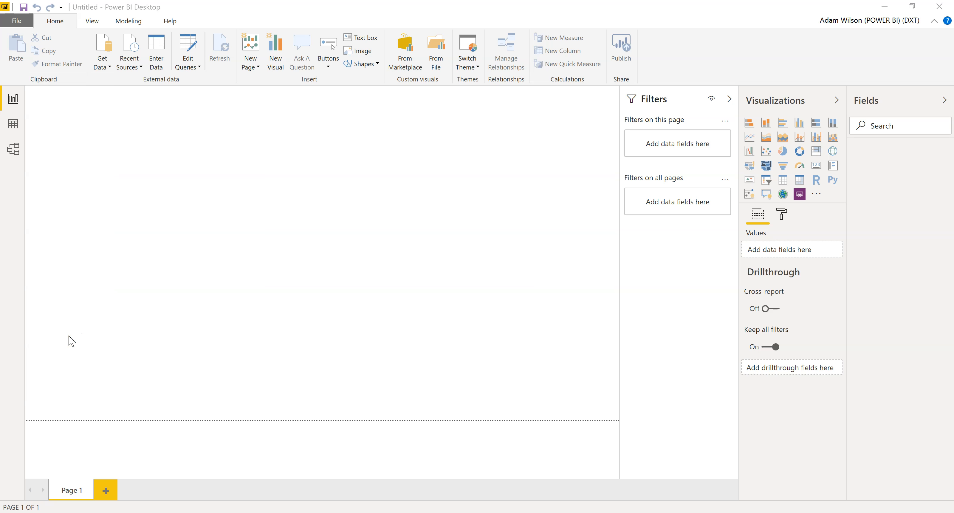
click(101, 47)
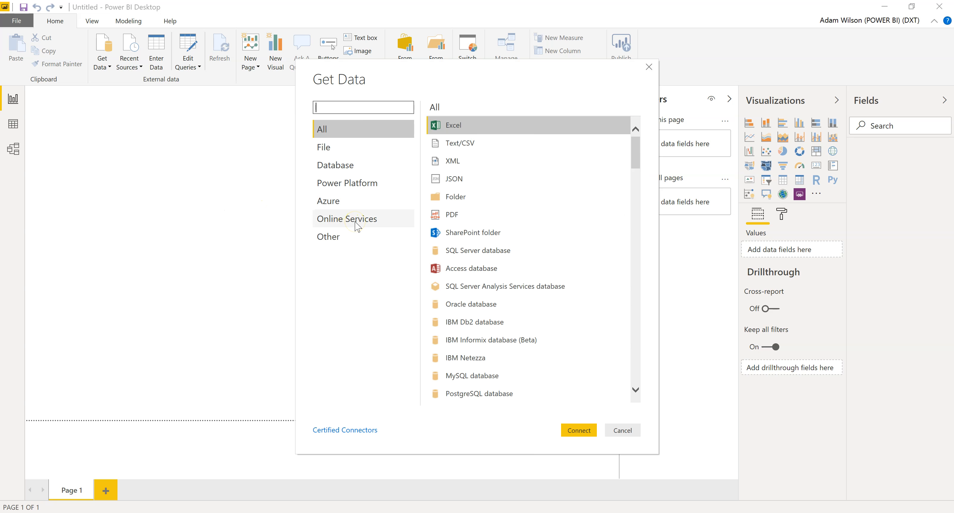
click(347, 218)
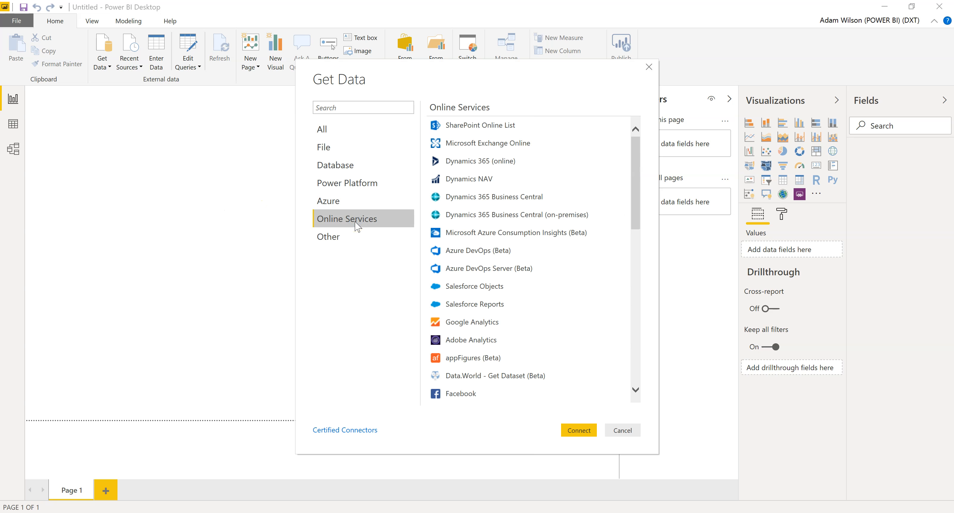
mouse_move(508, 124)
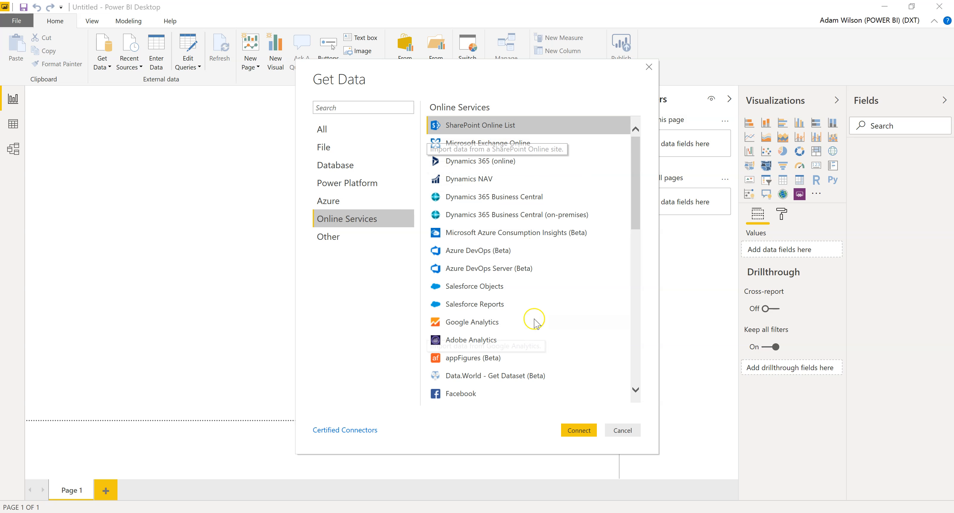
click(622, 430)
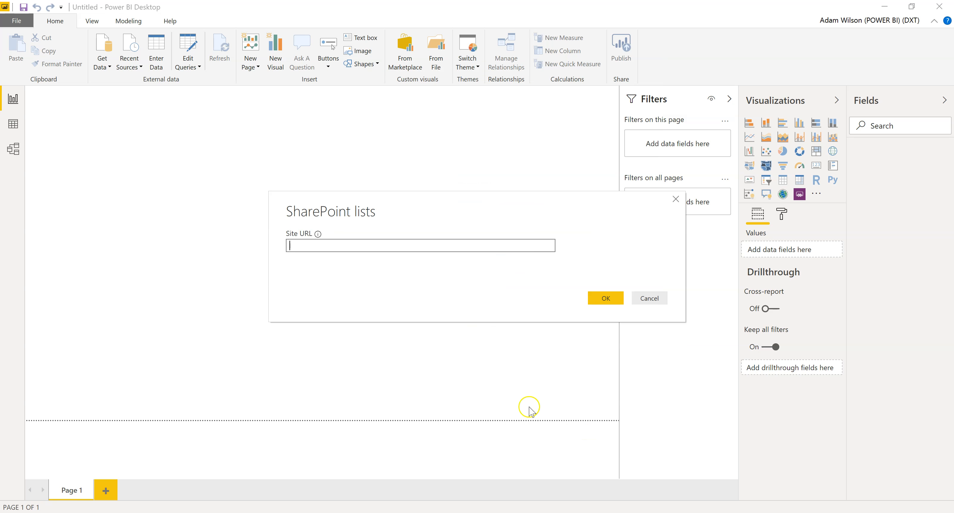
mouse_move(317, 244)
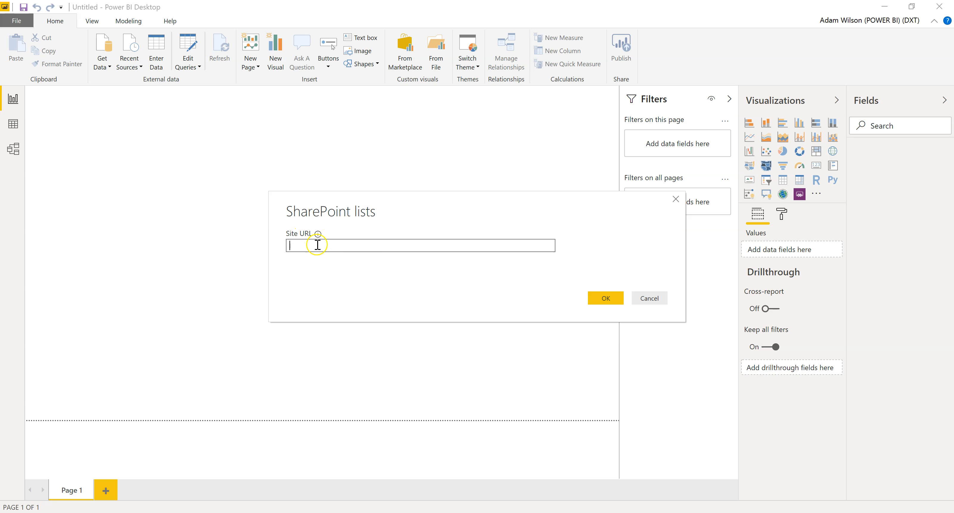
mouse_move(390, 230)
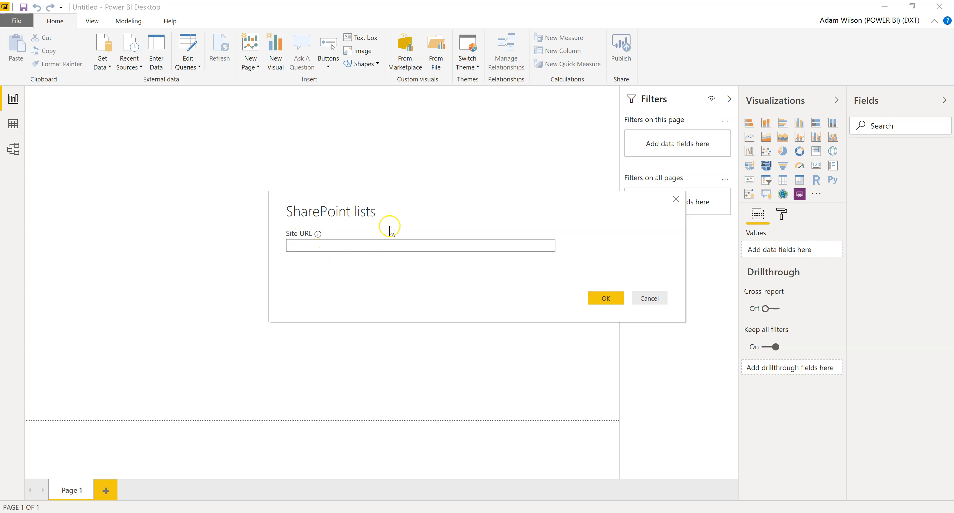
mouse_move(367, 290)
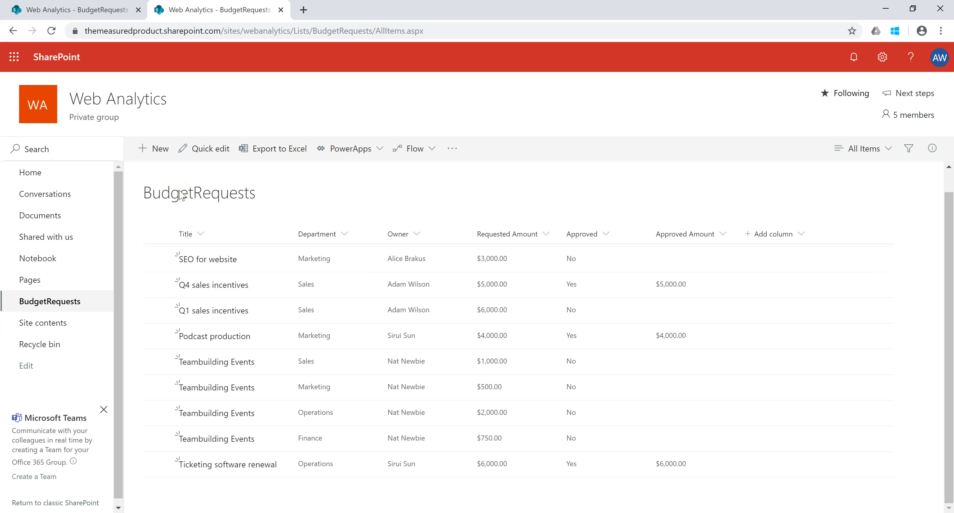
mouse_move(30, 172)
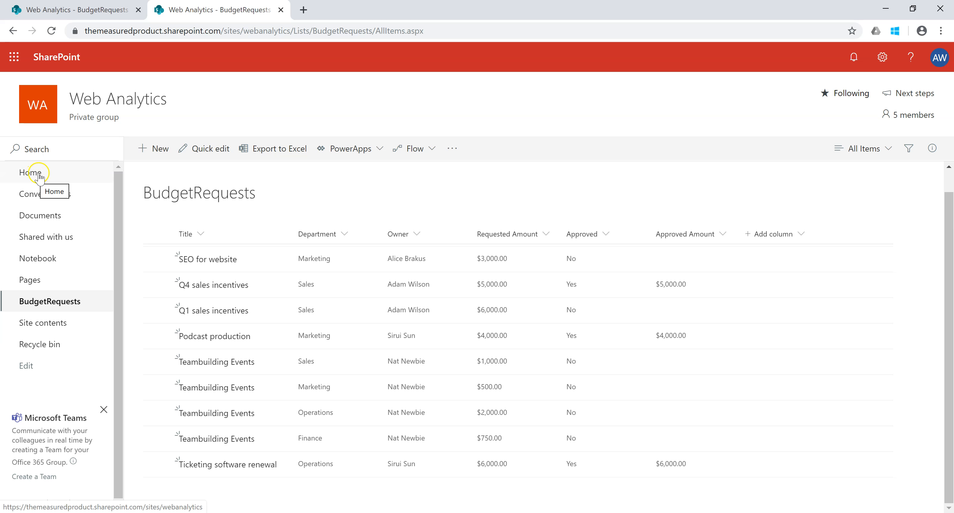
mouse_move(37, 103)
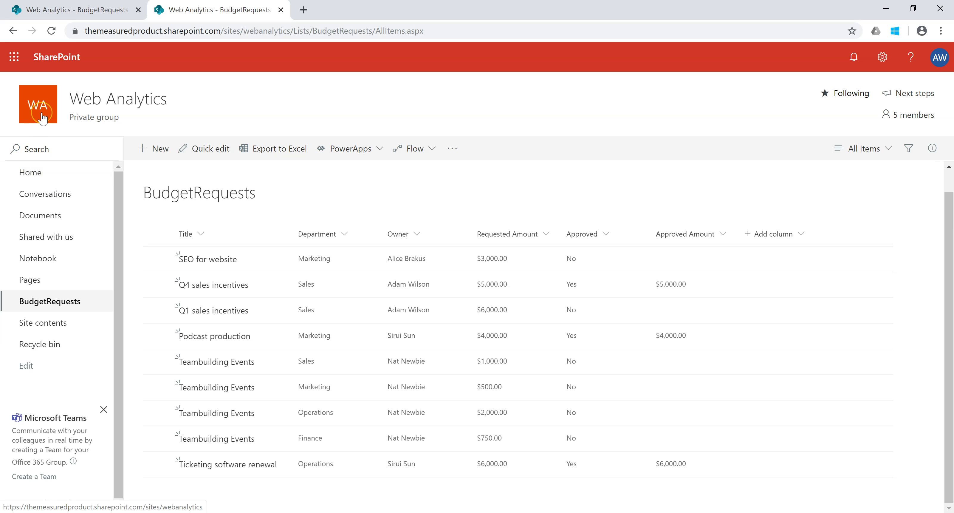
Go to the Web Analytics site home page and copy its URL from the address bar
click(37, 104)
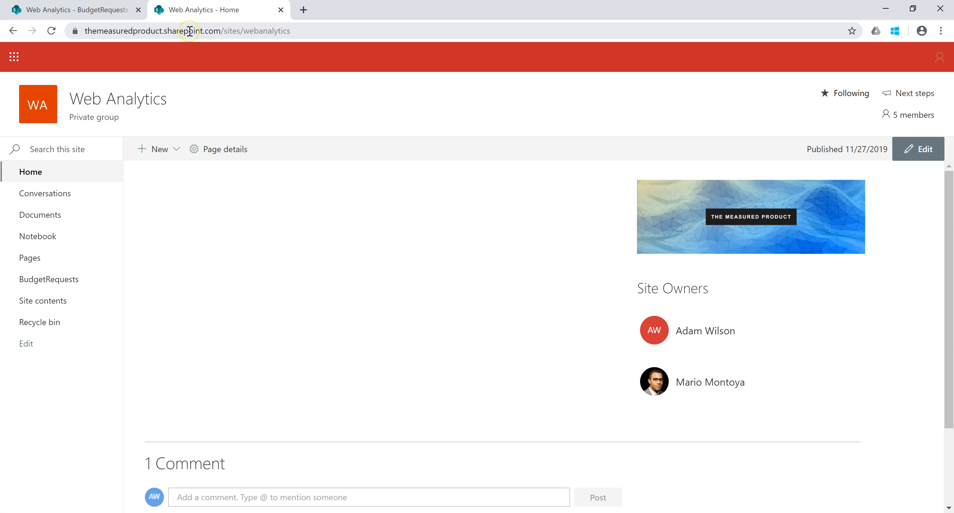
click(187, 31)
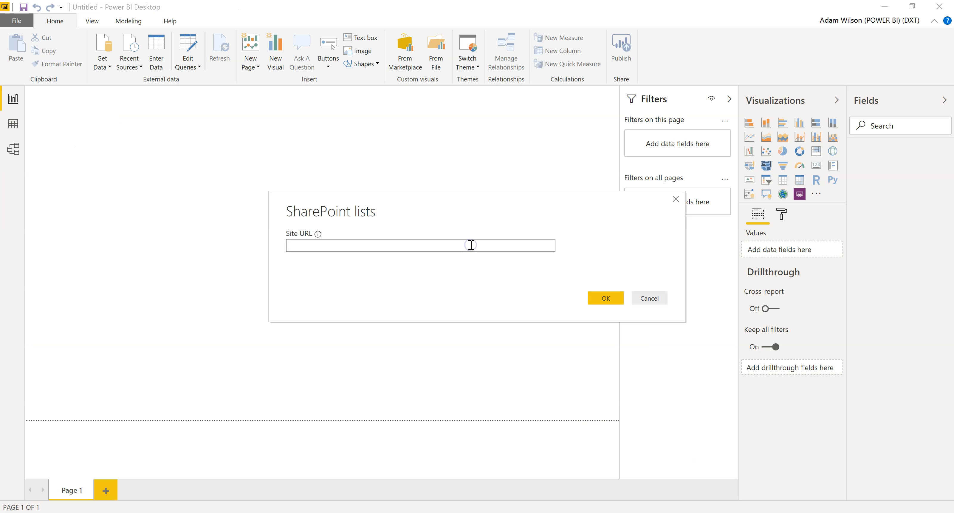
text(https://themeasuredproduct.sharepoint.com/sites/webanalytics)
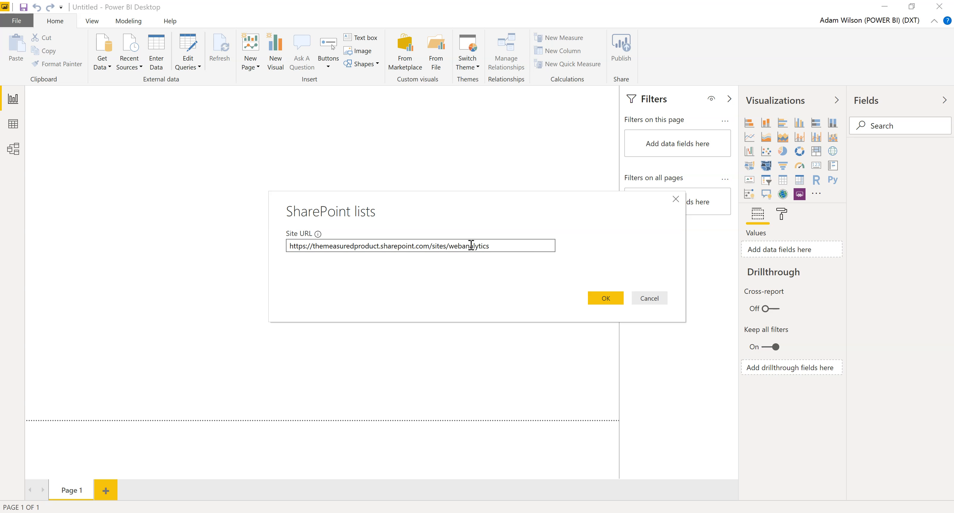
click(604, 298)
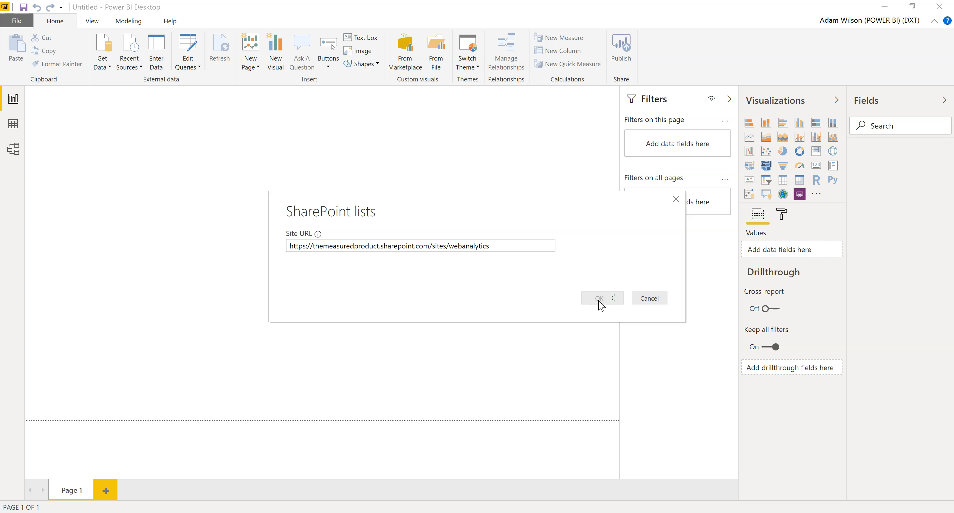
click(598, 298)
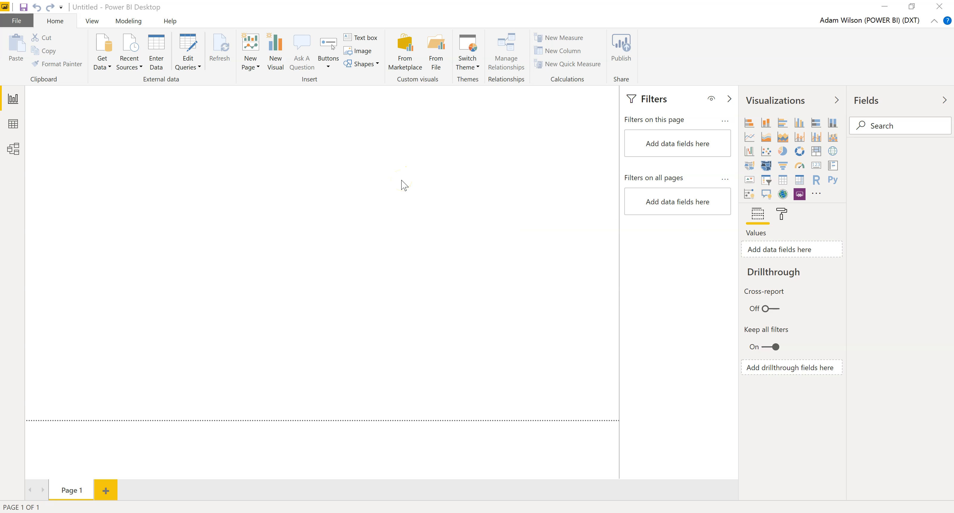
Select the BudgetRequests list in the Navigator and load it
click(101, 49)
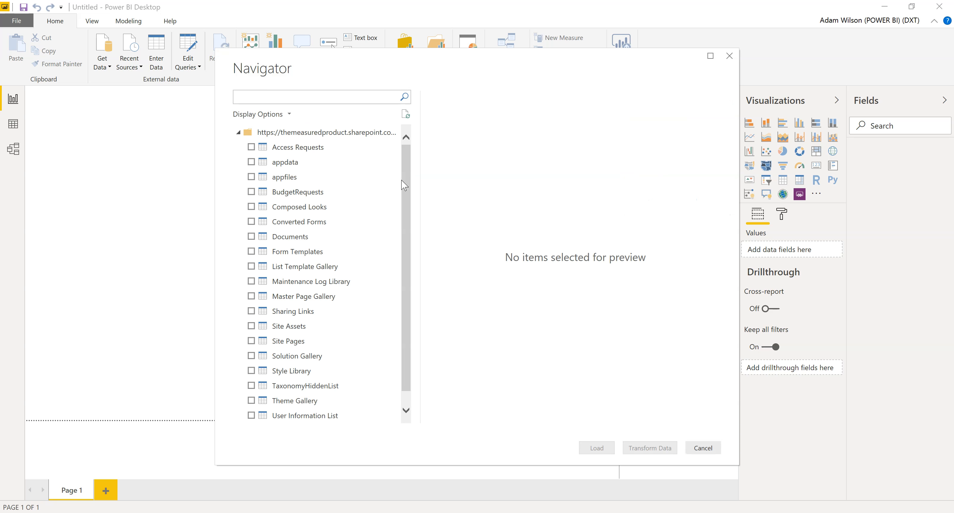
mouse_move(313, 161)
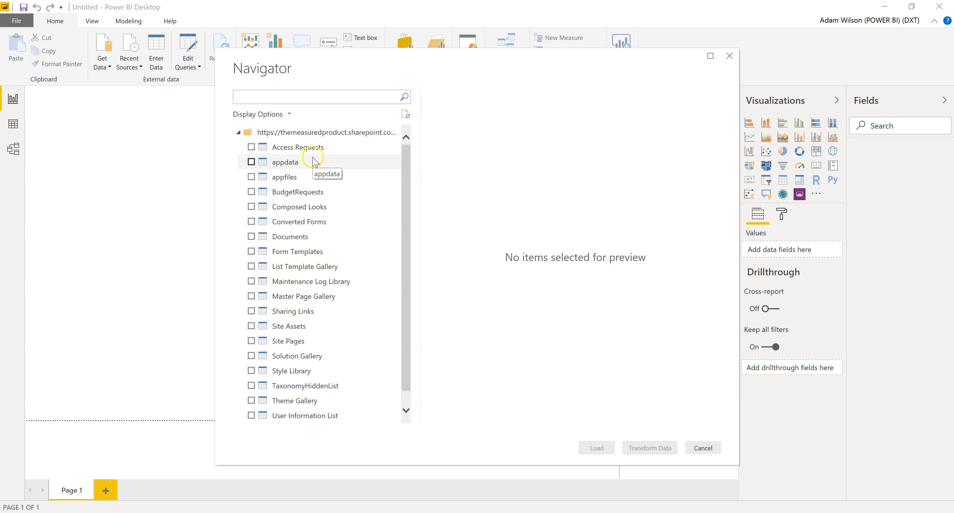
mouse_move(296, 251)
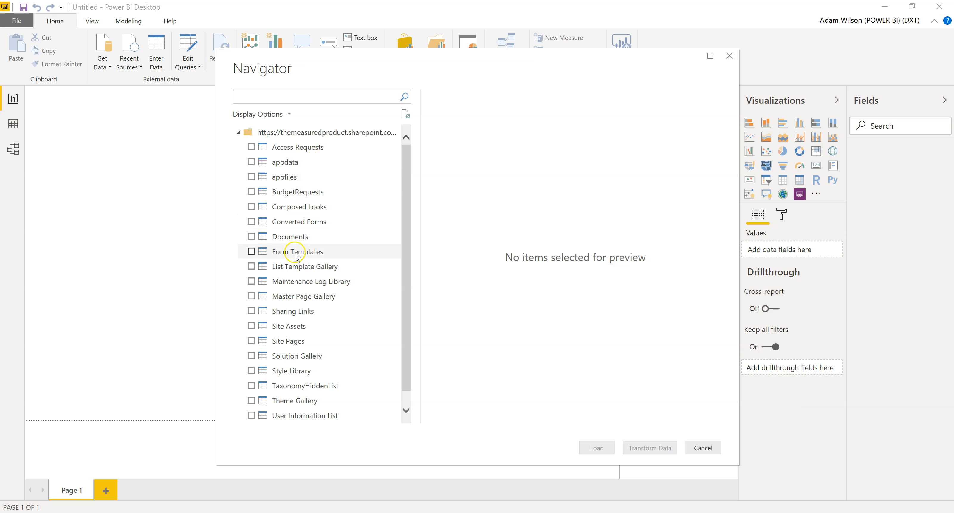
mouse_move(304, 191)
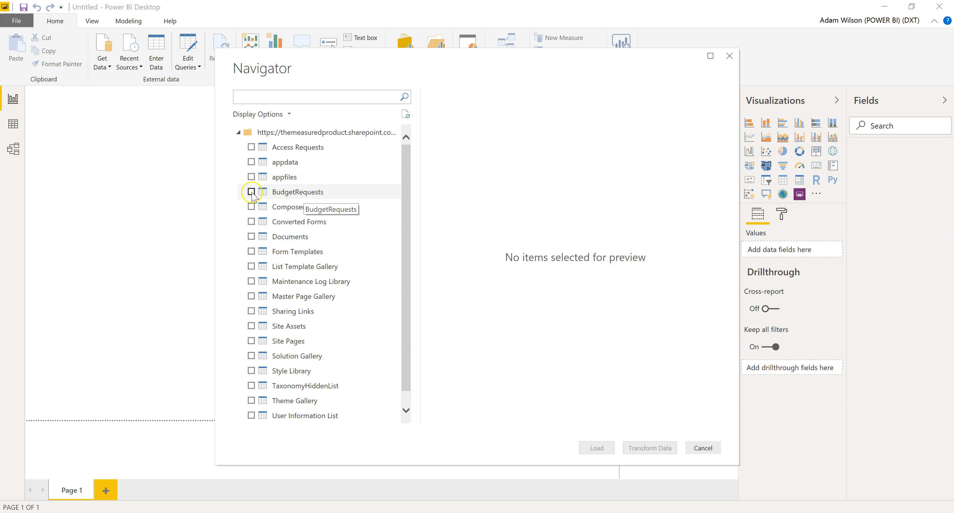
click(251, 191)
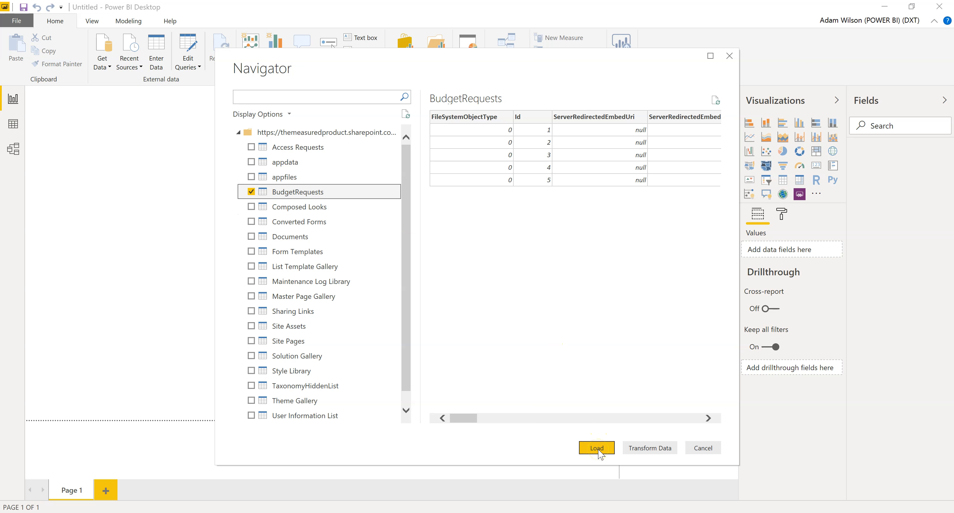
click(596, 447)
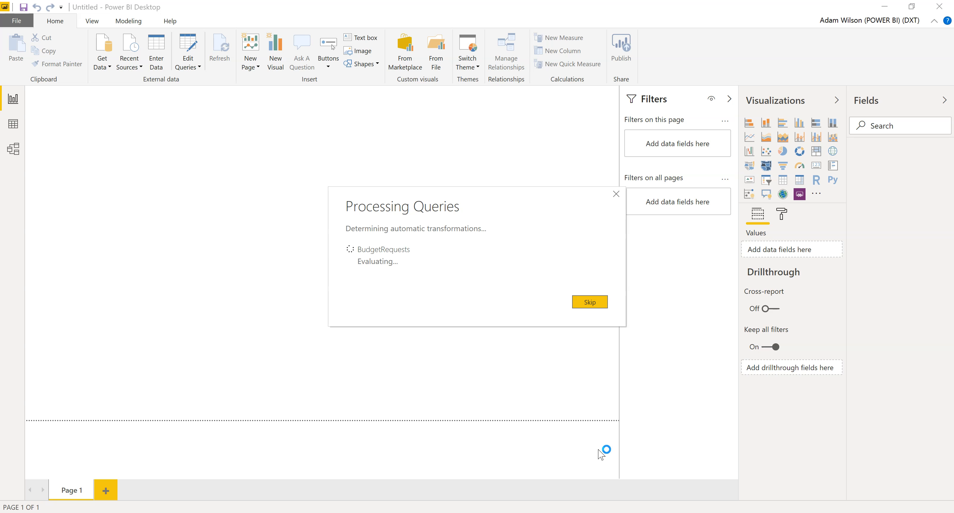
Skip the Processing Queries step and apply the pending changes so BudgetRequests fields load
click(589, 301)
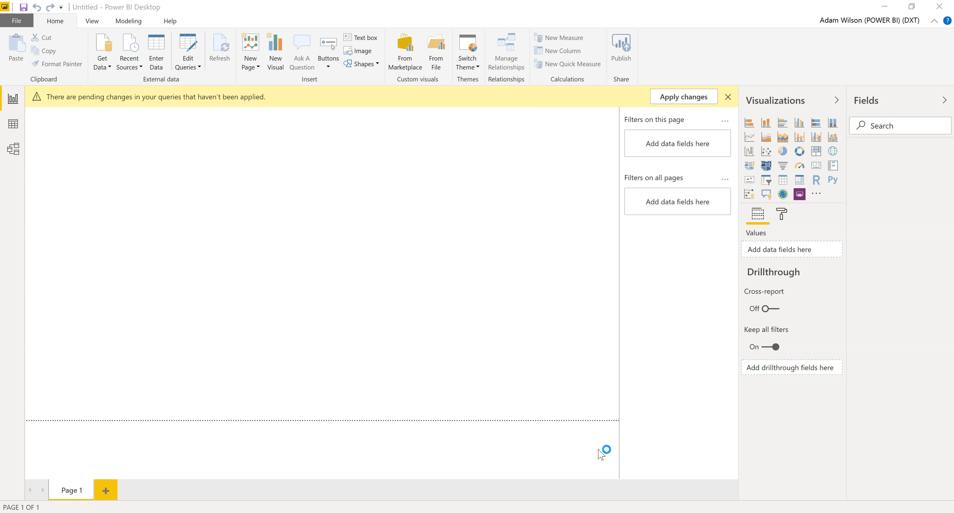
click(682, 96)
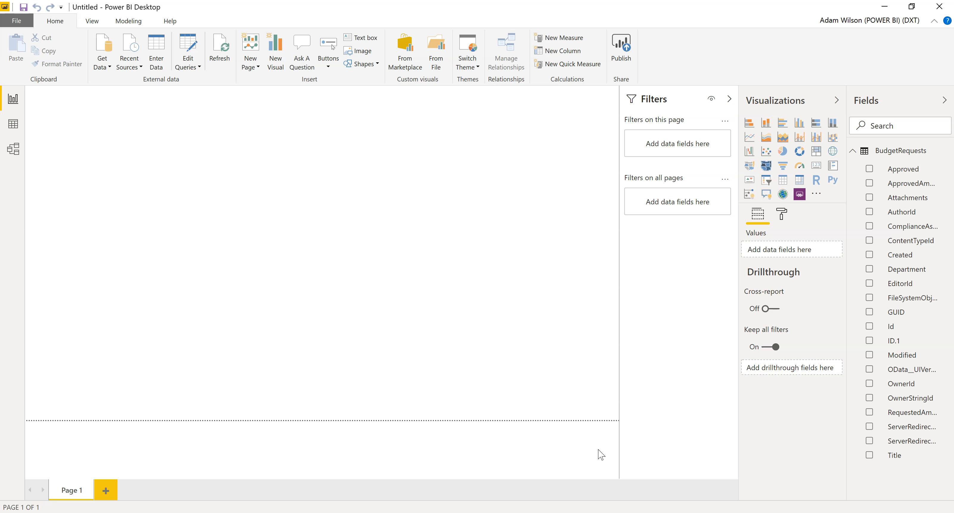
mouse_move(857, 368)
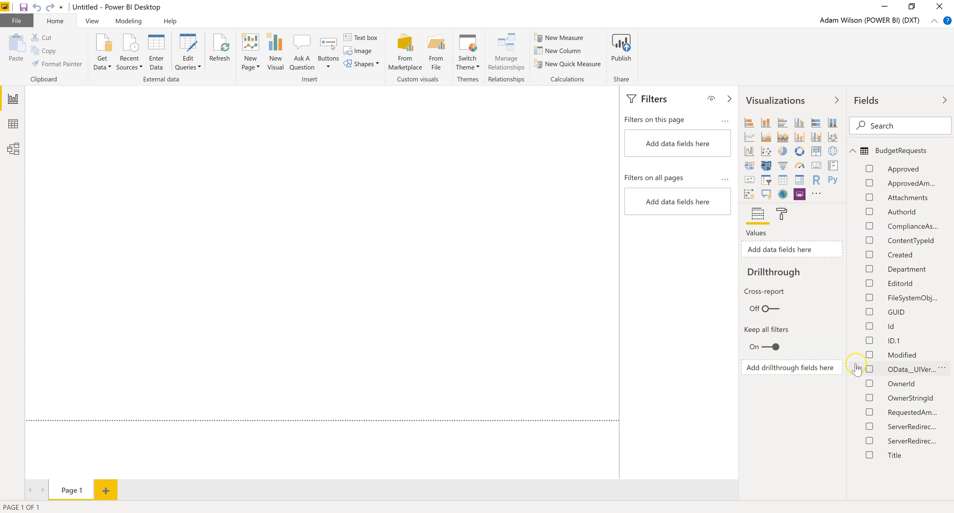
mouse_move(856, 214)
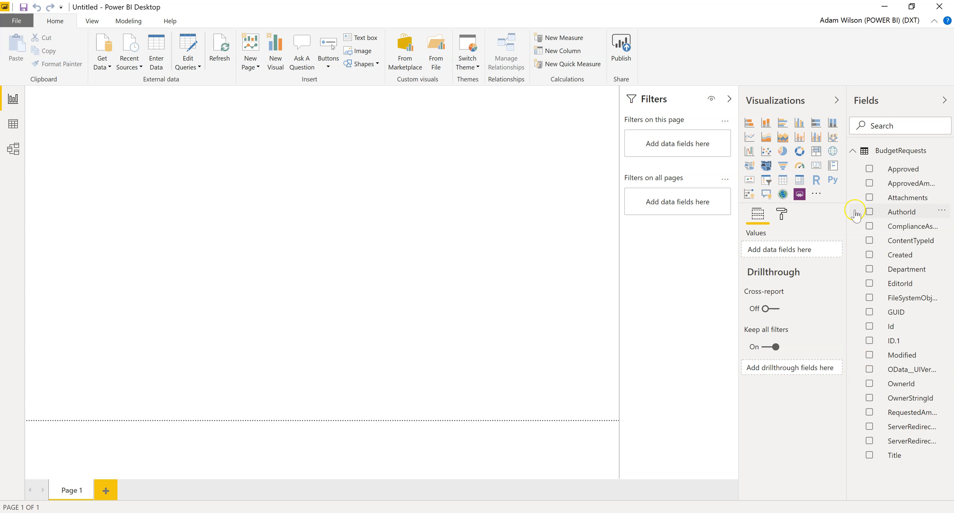
mouse_move(860, 397)
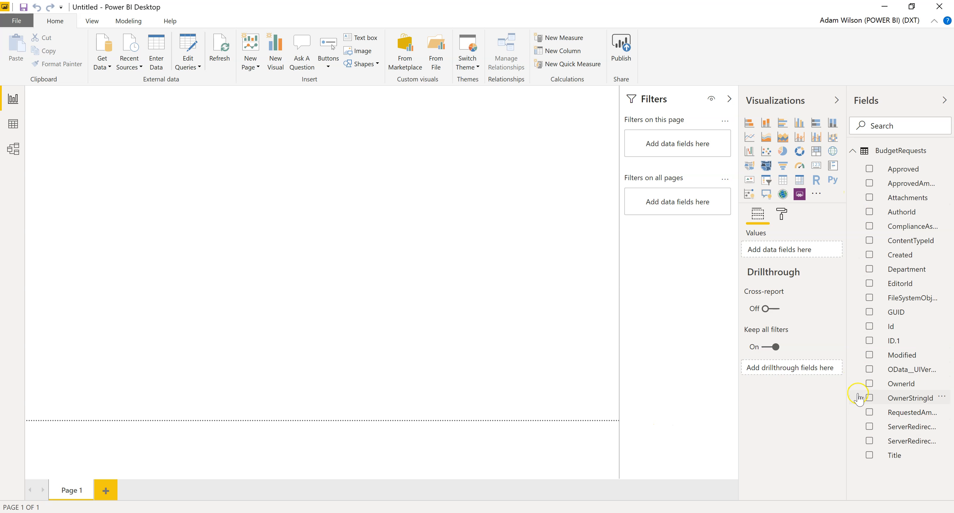
mouse_move(30, 124)
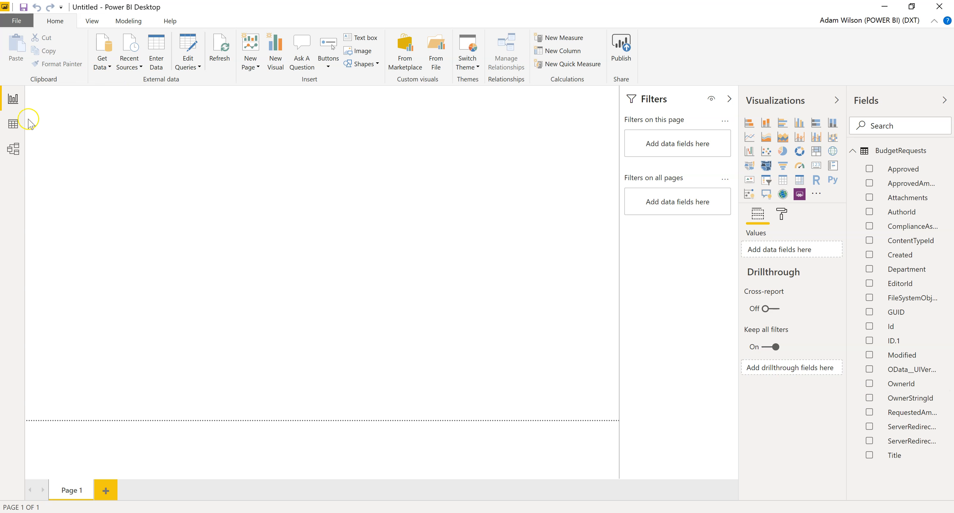
Show the BudgetRequests rows in Data view and select the RequestedAmount column
click(12, 125)
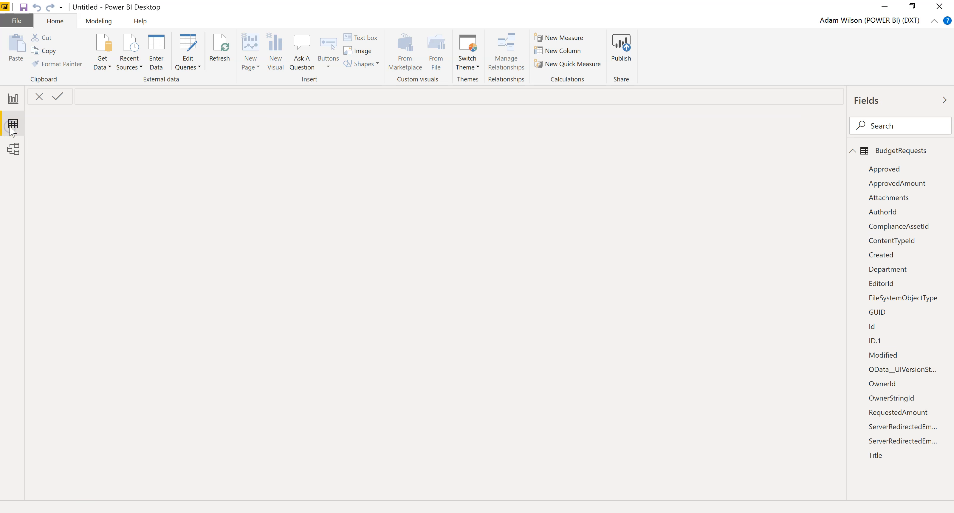
click(12, 125)
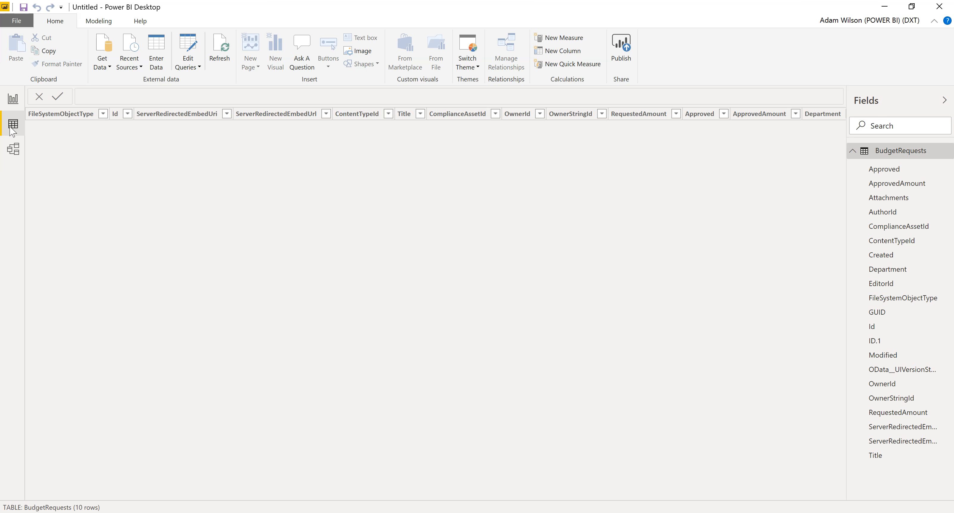
click(13, 124)
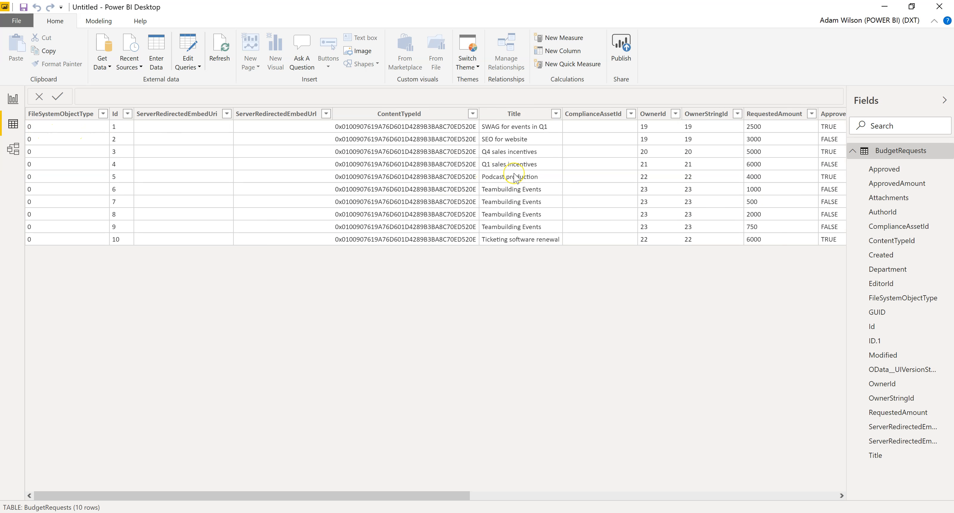
scroll(right, 3)
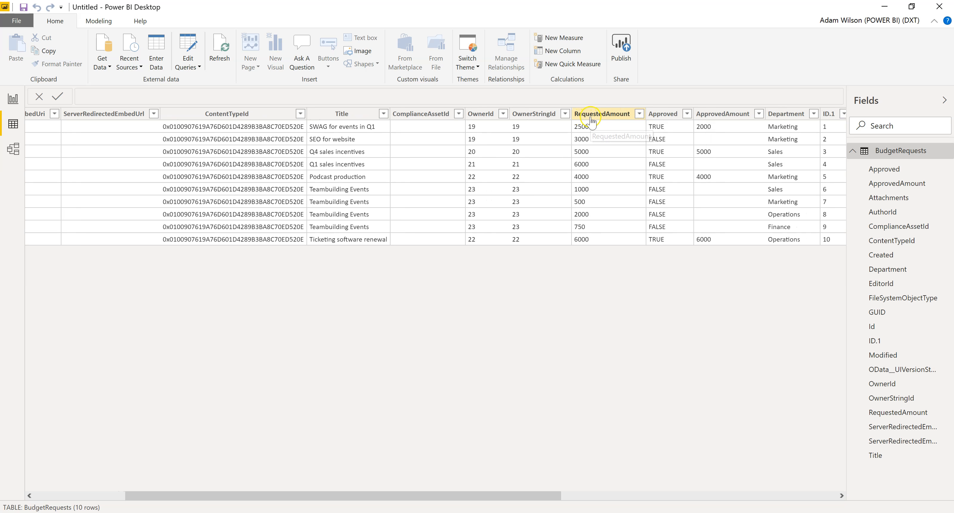
click(602, 113)
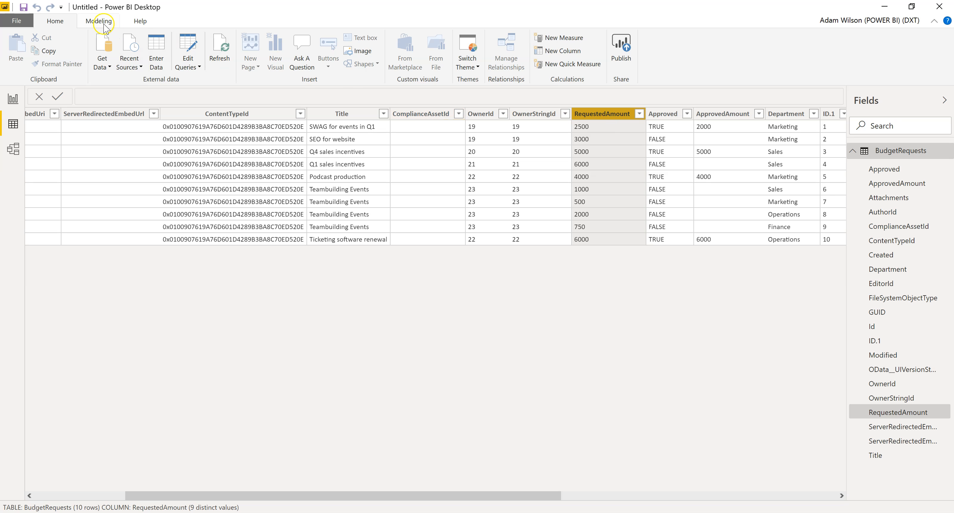
Set RequestedAmount's data type to Fixed decimal number on the Modeling tab and confirm
click(99, 21)
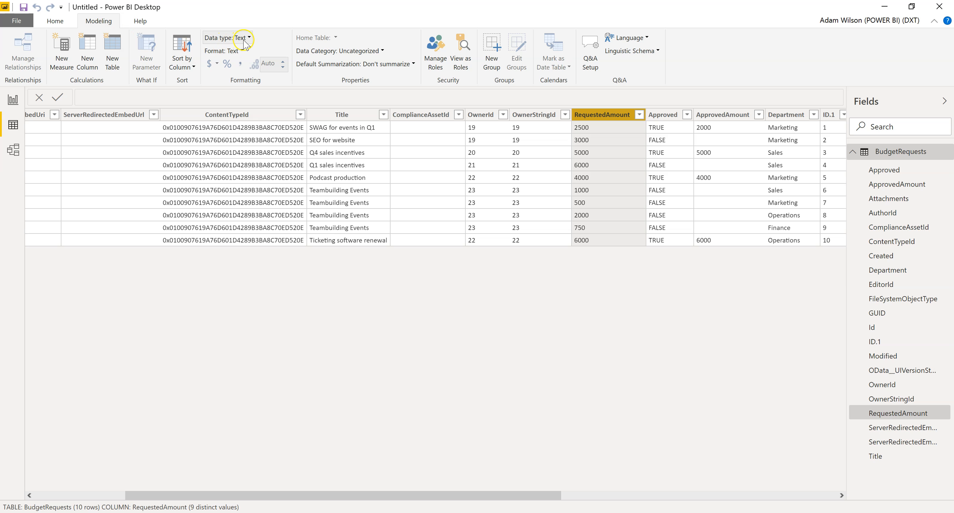
mouse_move(242, 37)
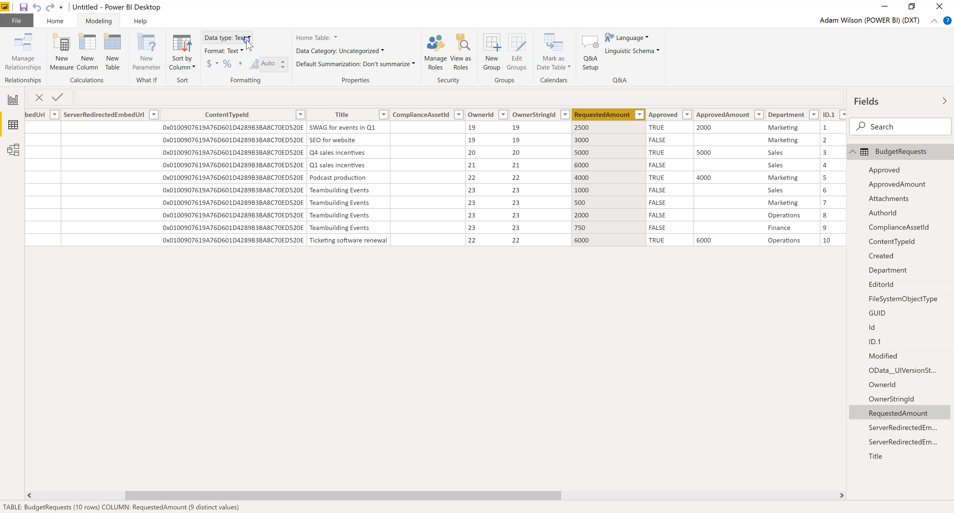
click(247, 37)
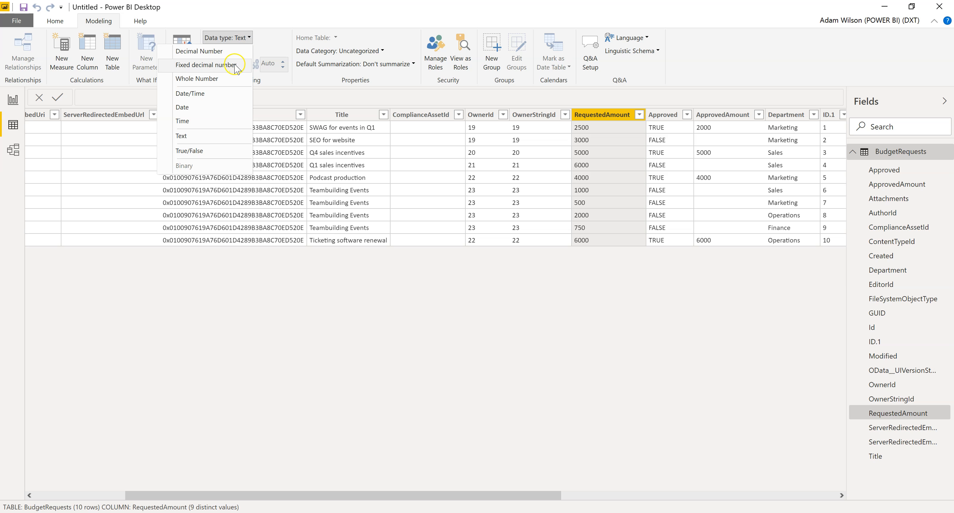
click(207, 65)
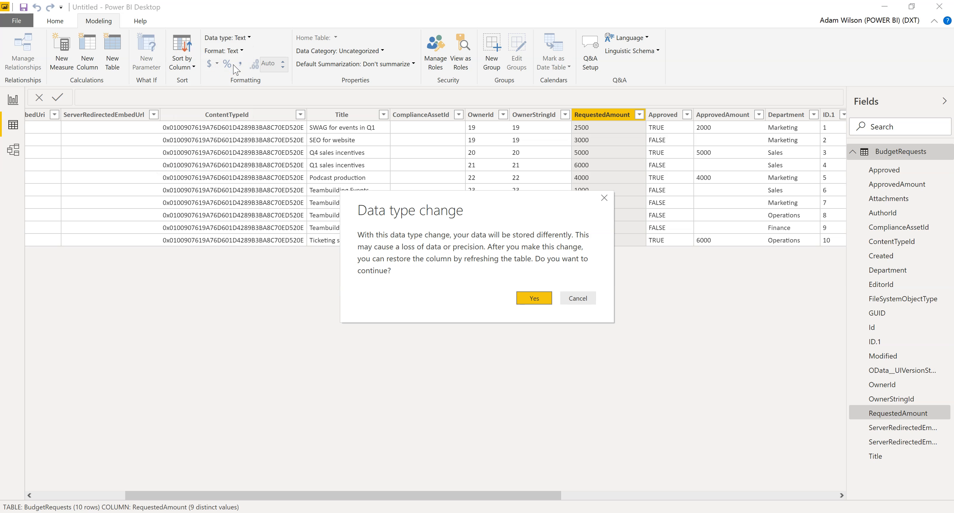
click(534, 298)
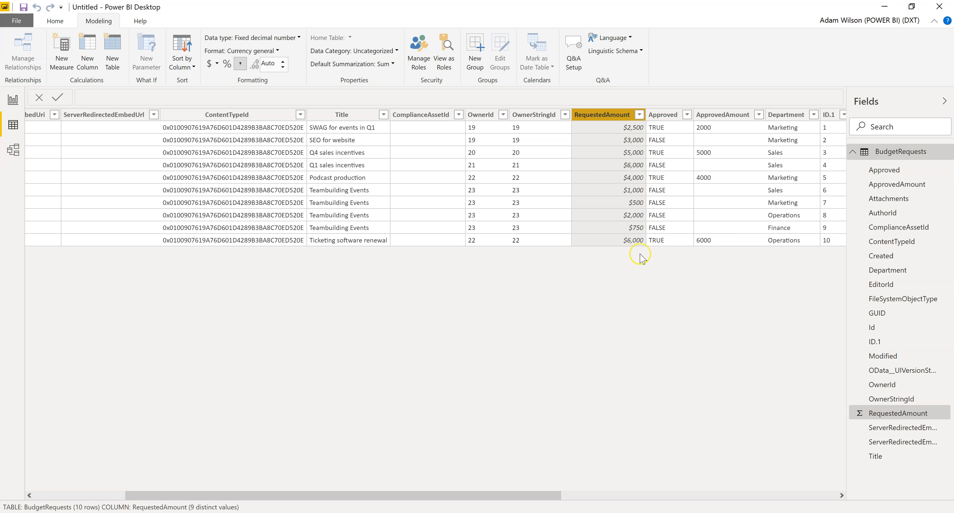
mouse_move(629, 142)
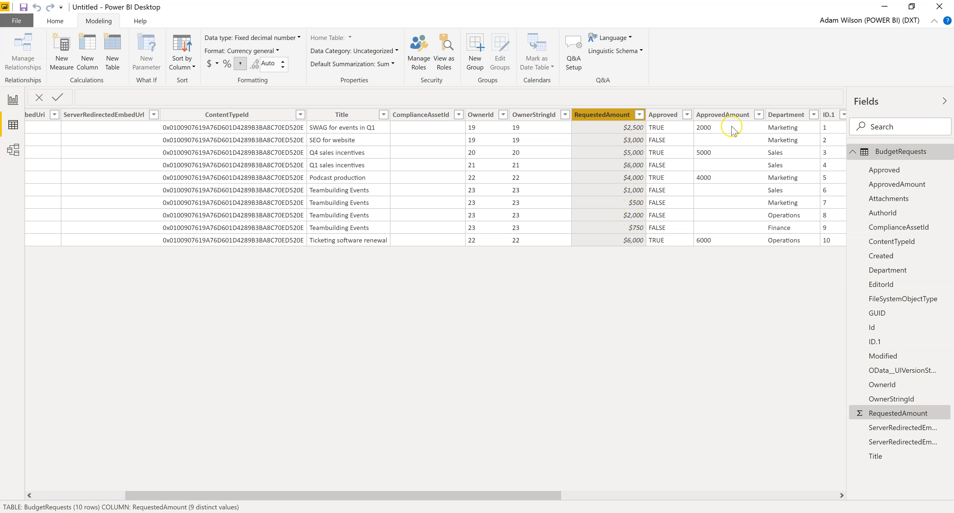
Set the ApprovedAmount column's data type to Fixed decimal number and confirm
click(722, 115)
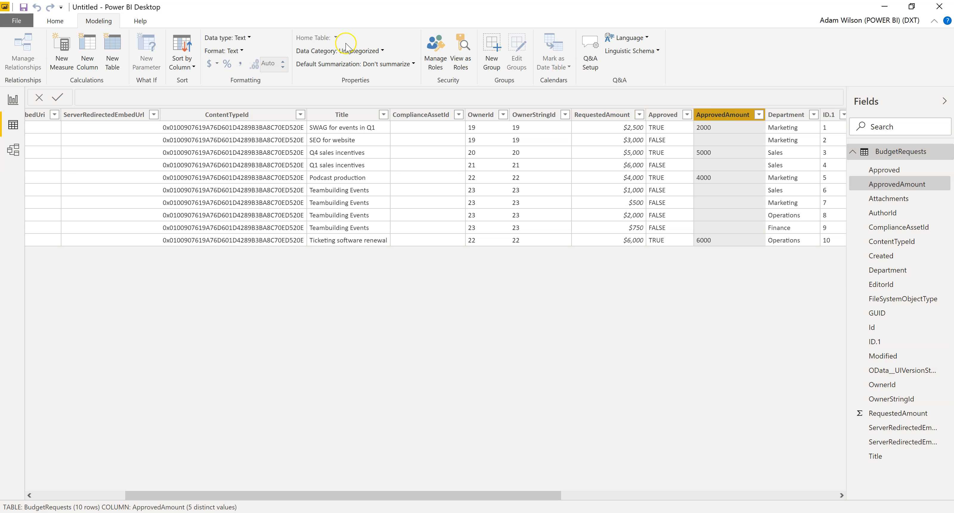
click(247, 37)
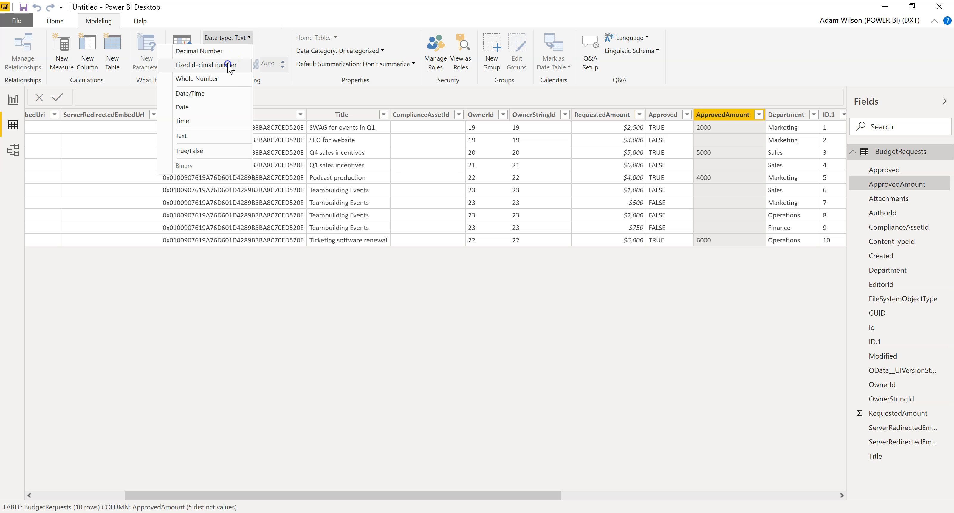
click(206, 65)
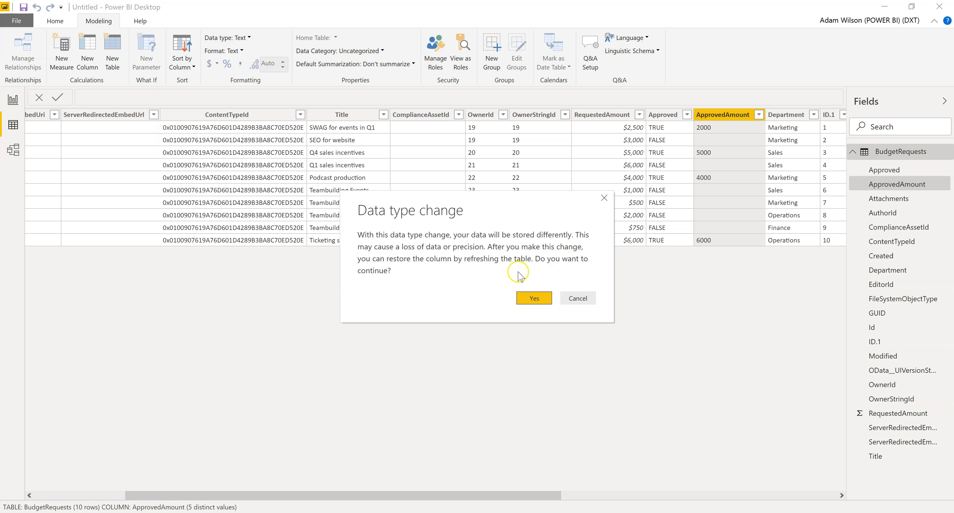
click(533, 298)
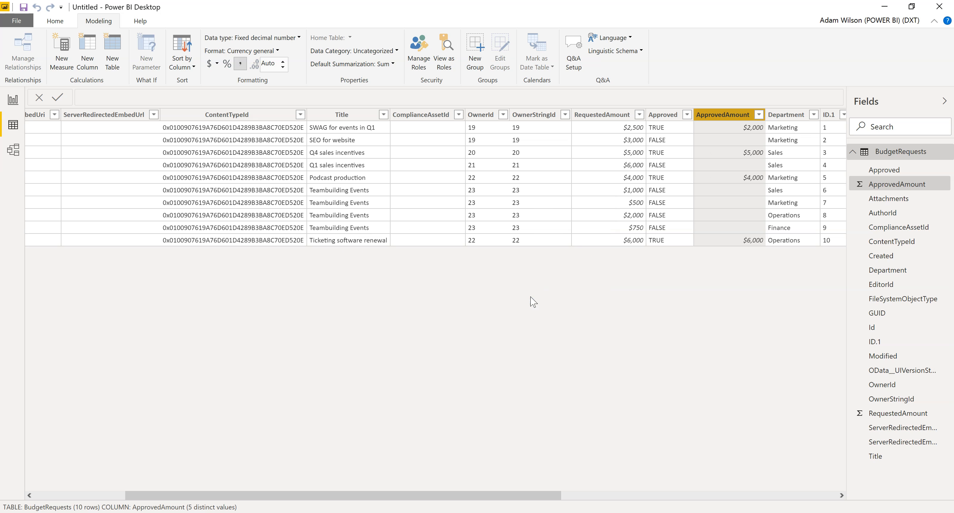
mouse_move(13, 98)
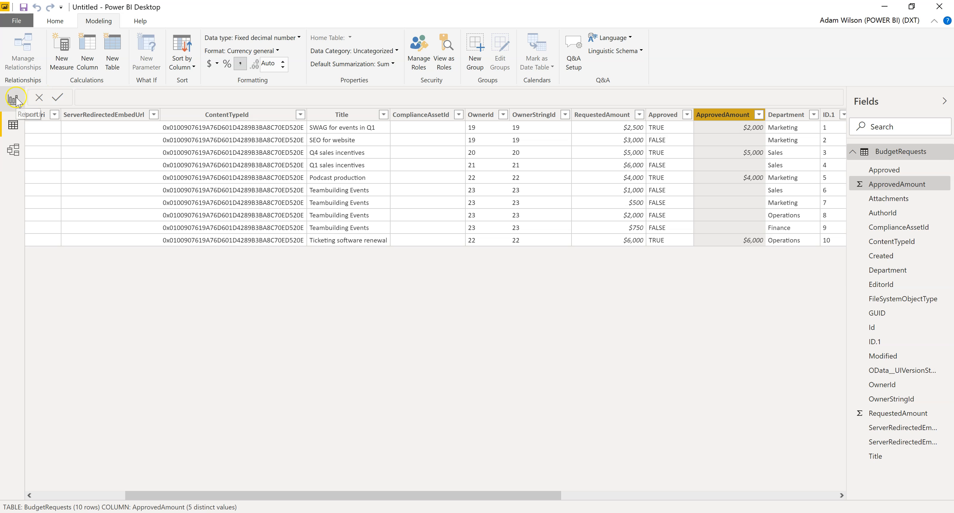
Create a column chart of RequestedAmount by Department on the report canvas
click(13, 100)
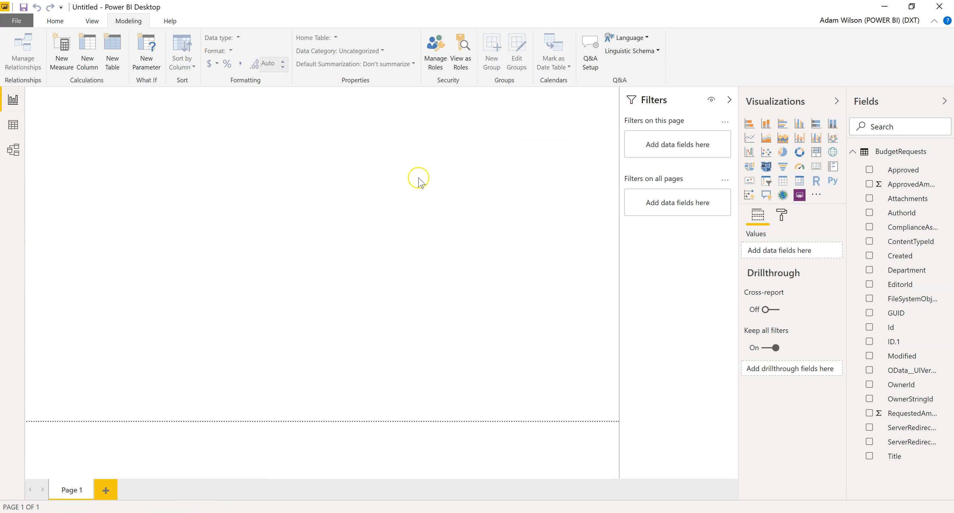
mouse_move(894, 269)
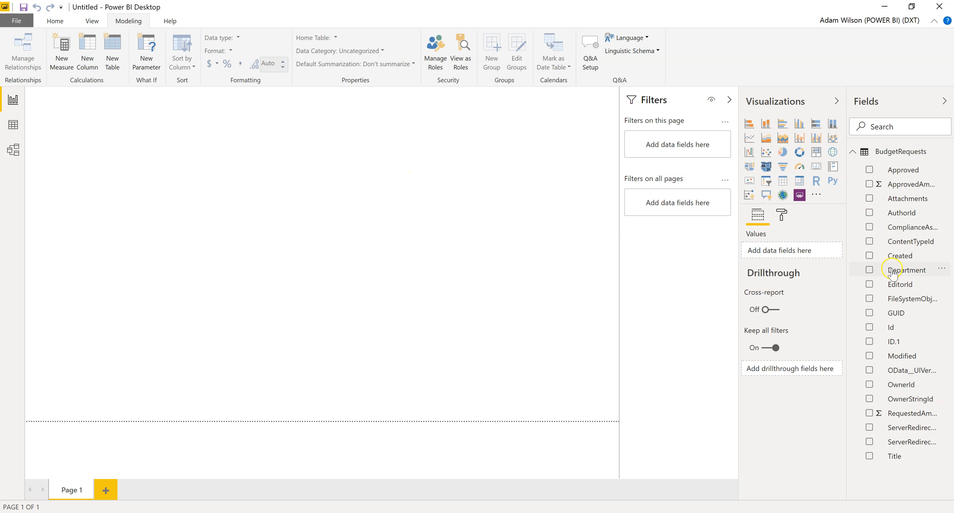
mouse_move(906, 269)
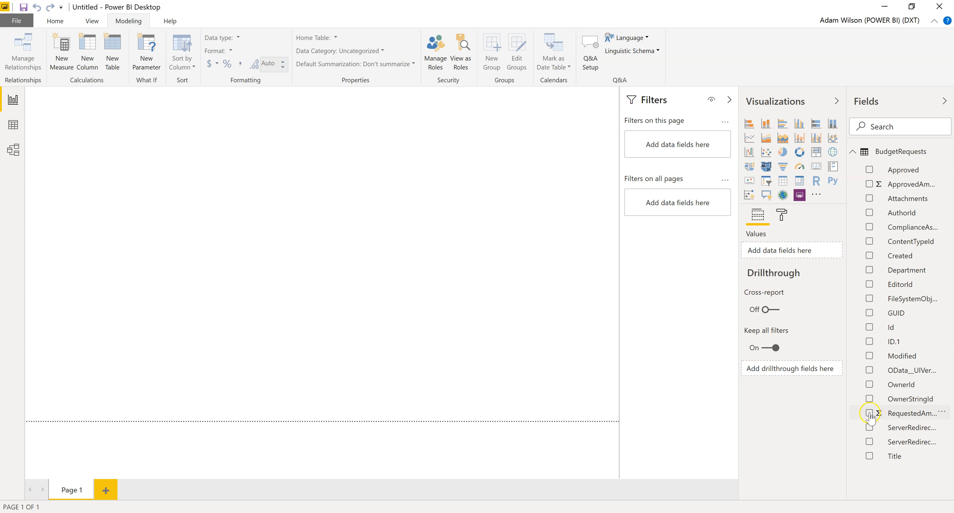
click(869, 413)
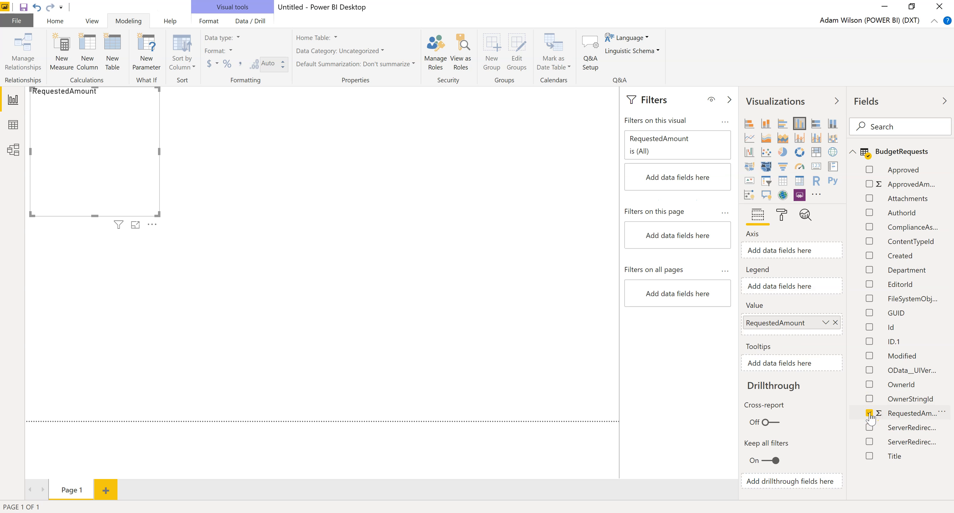
click(870, 269)
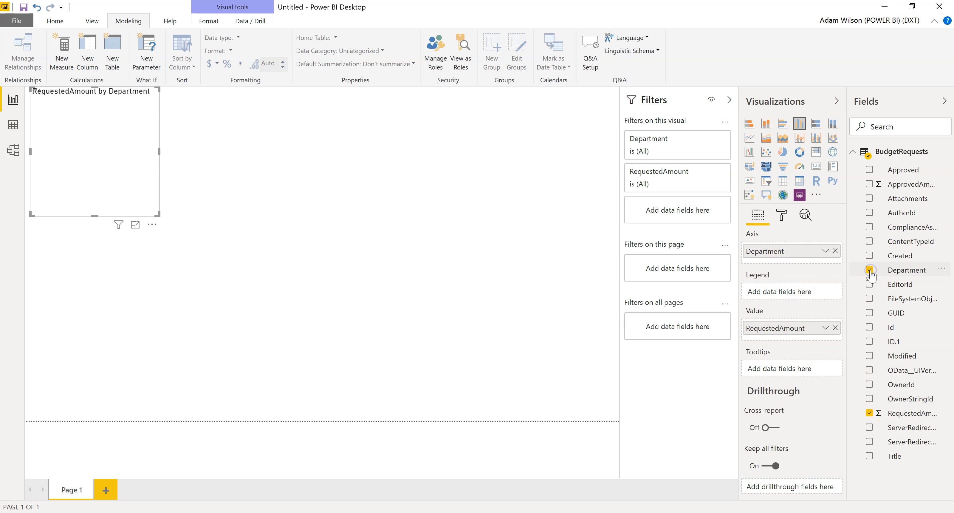
click(869, 270)
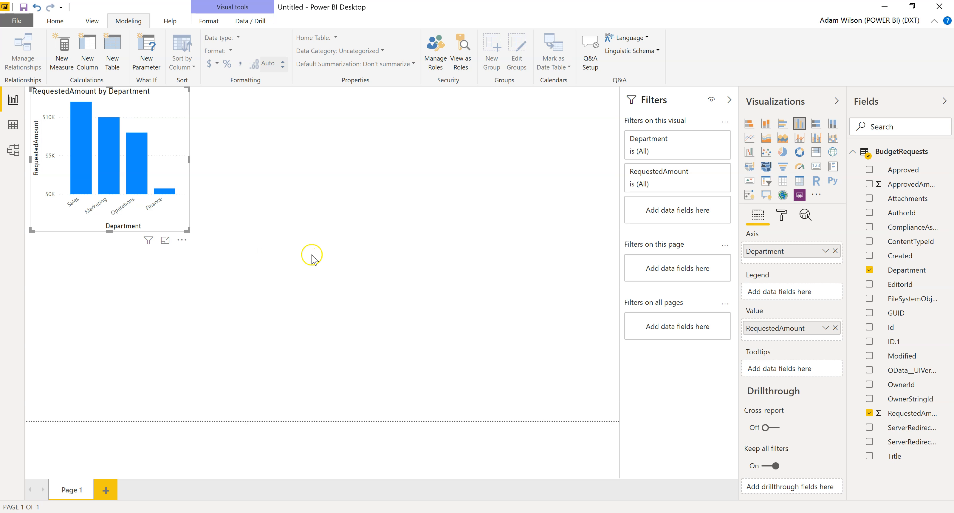
mouse_move(263, 204)
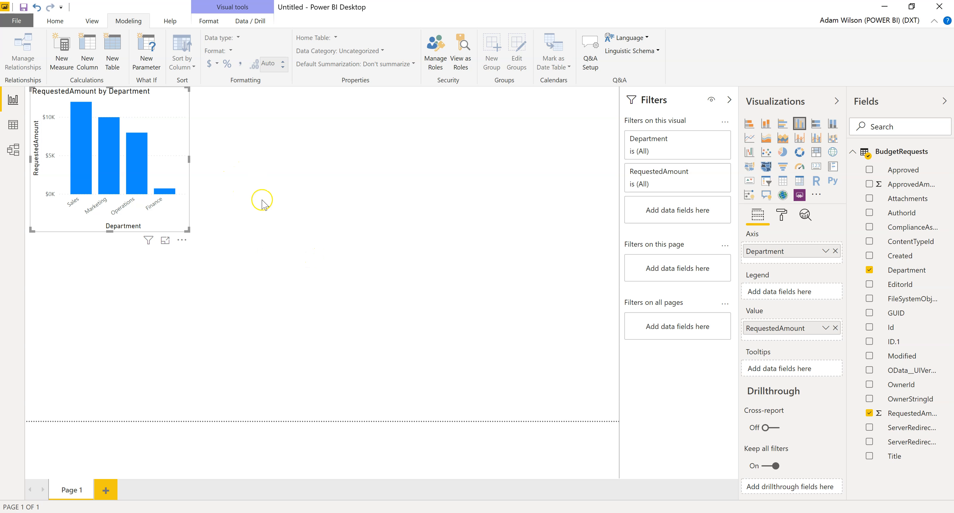
mouse_move(285, 201)
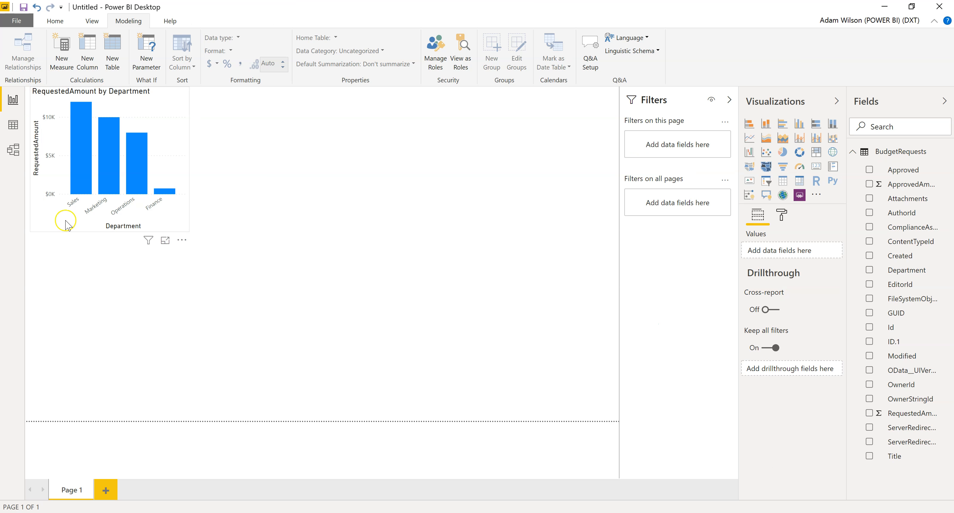
mouse_move(172, 95)
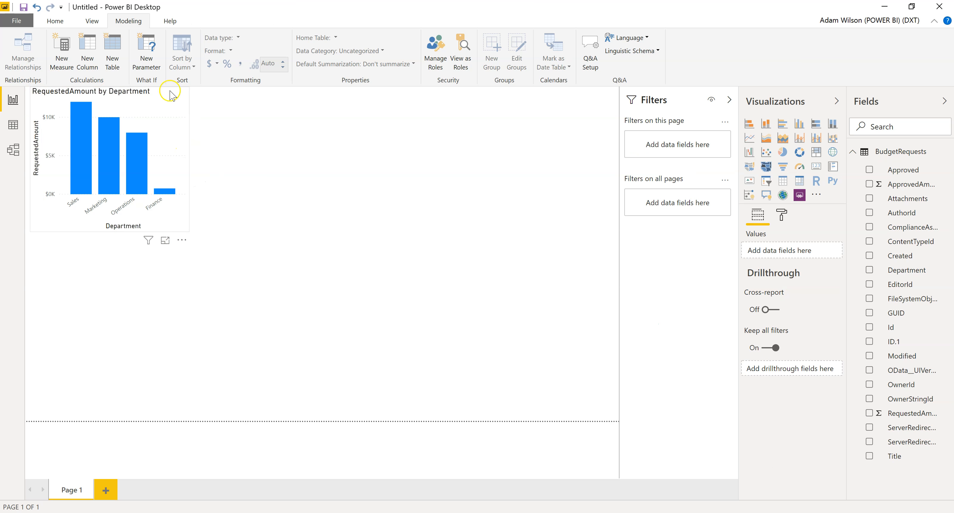
mouse_move(792, 262)
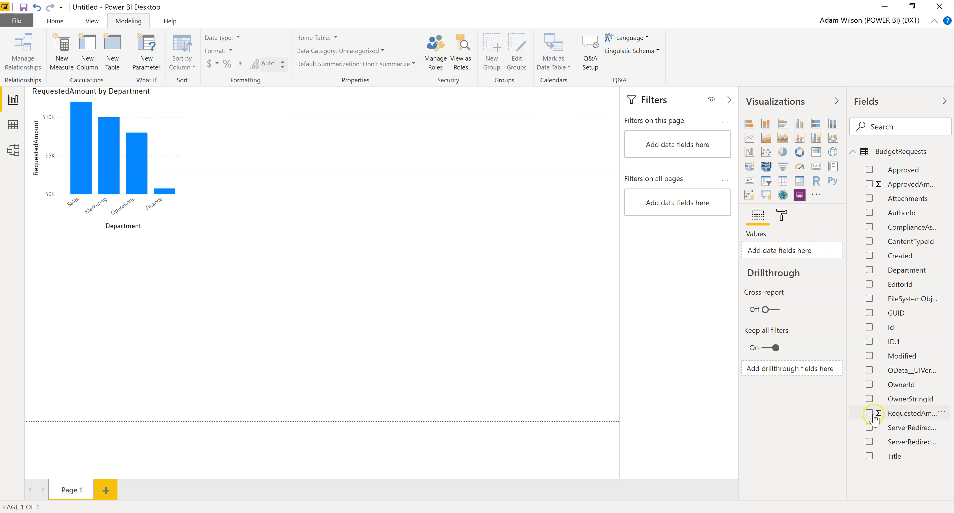
Create a second chart of RequestedAmount by Title below the Department chart
click(869, 413)
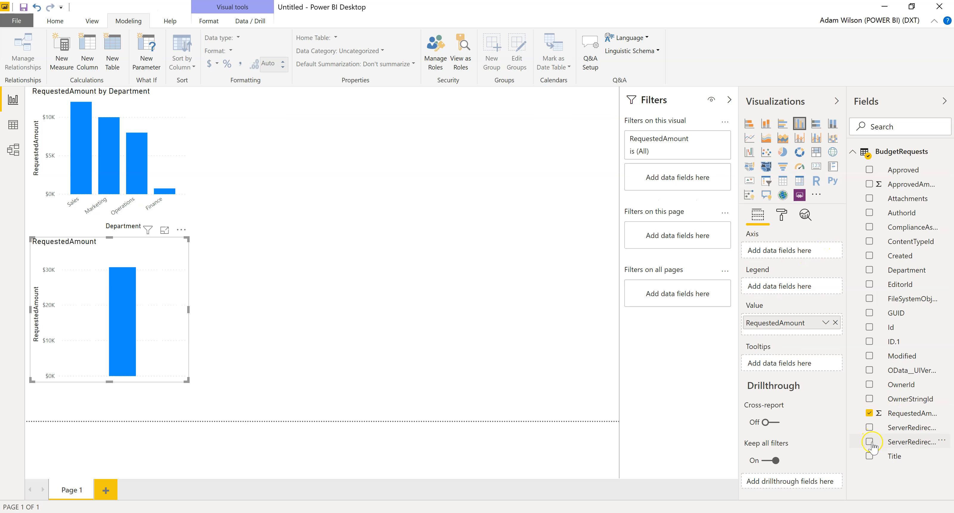
click(869, 455)
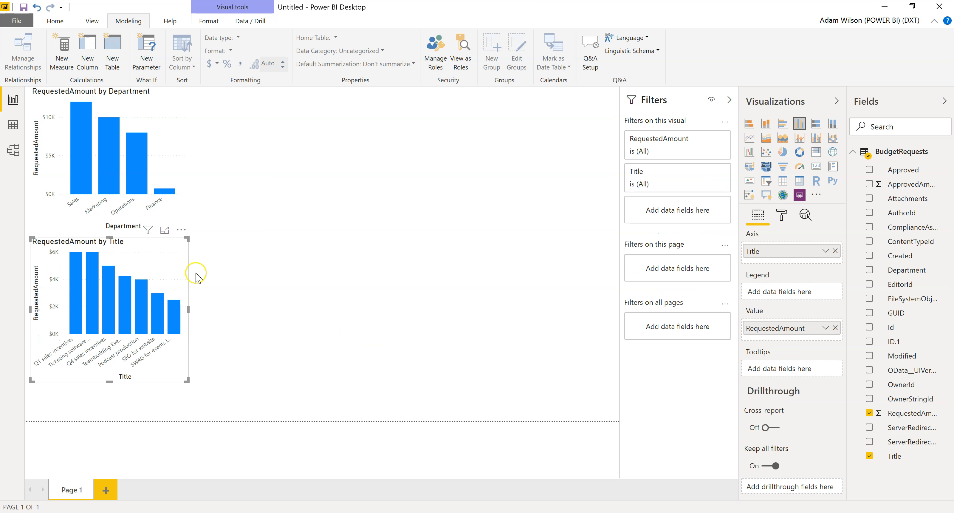
mouse_move(183, 250)
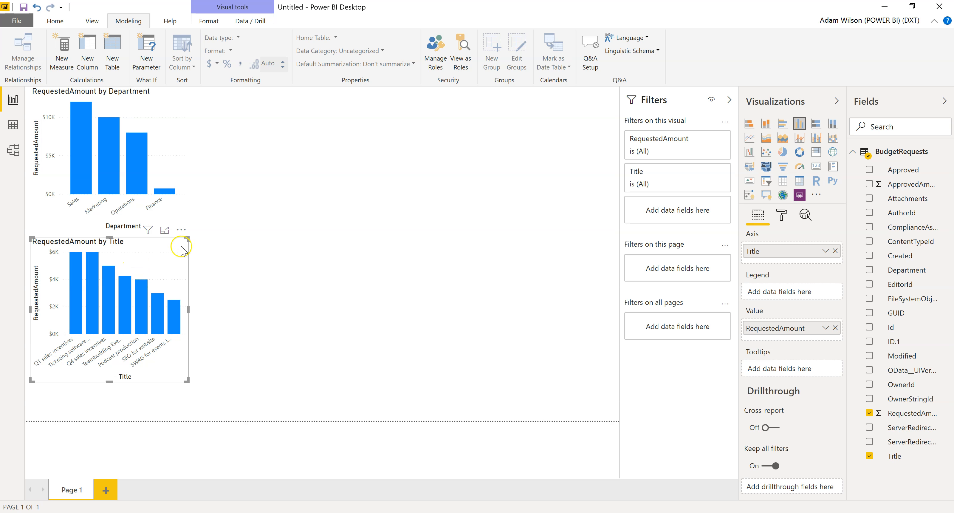
mouse_move(269, 253)
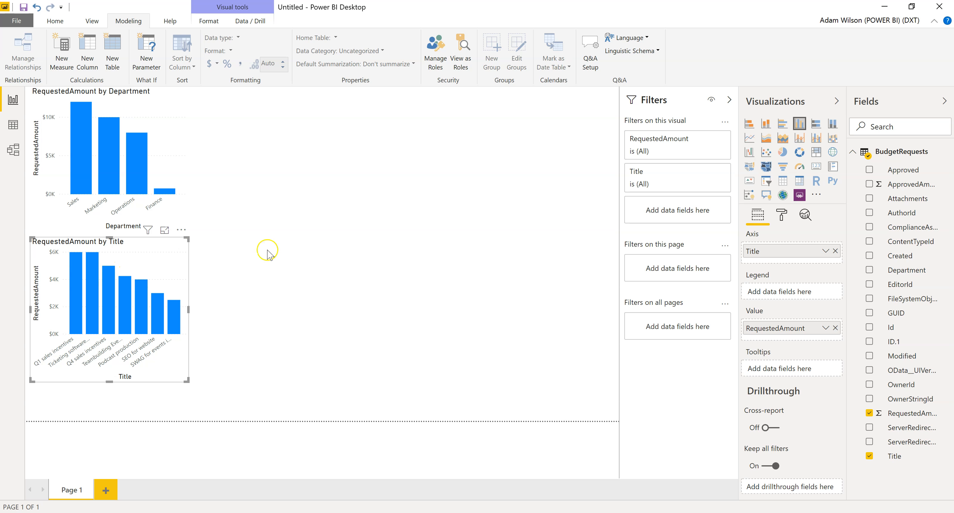
mouse_move(749, 123)
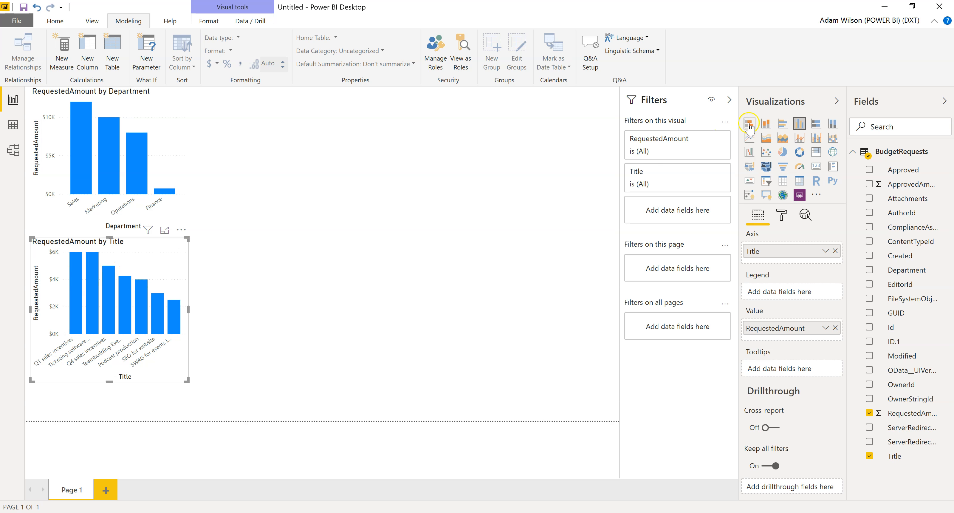
mouse_move(750, 123)
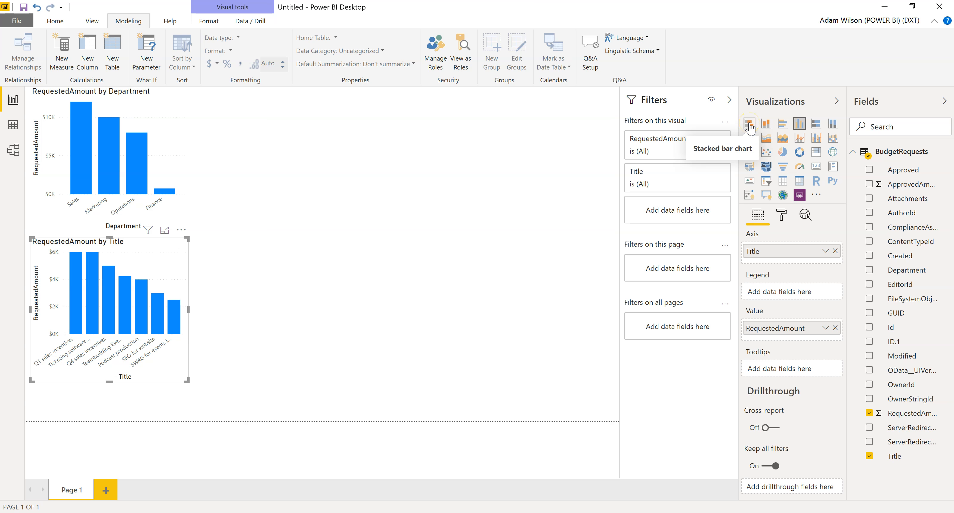
Convert the Title chart to a stacked bar chart and enlarge it
click(749, 124)
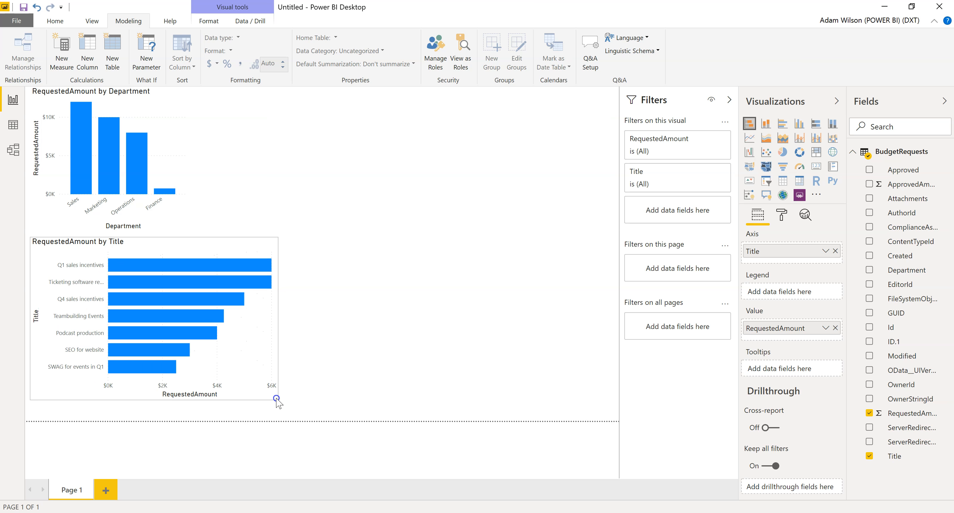
click(359, 251)
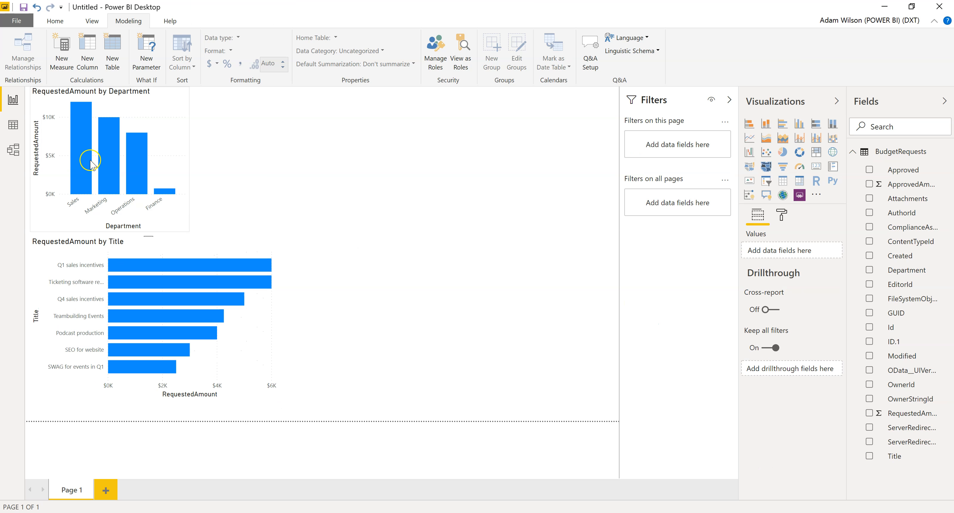
mouse_move(88, 184)
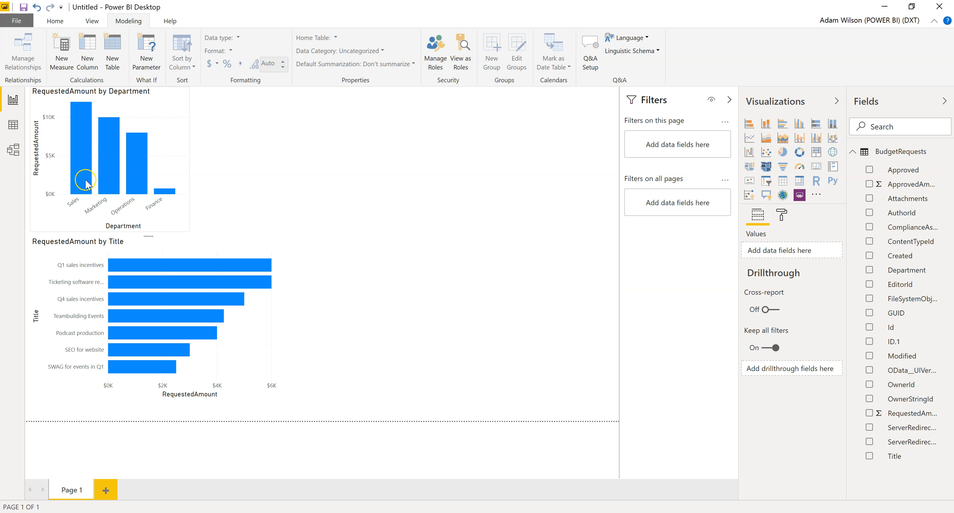
mouse_move(138, 164)
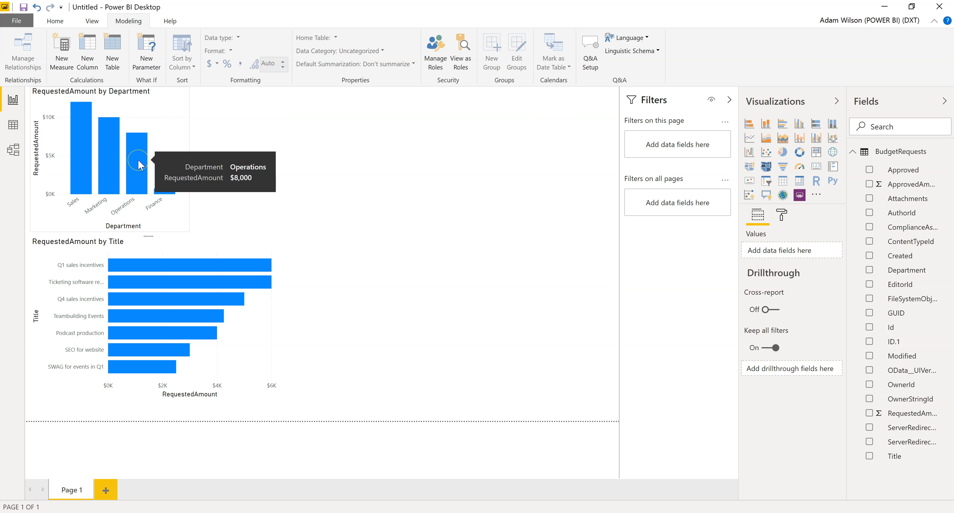
Select a department column so the Title bar chart highlights only that department's requested amounts
click(138, 152)
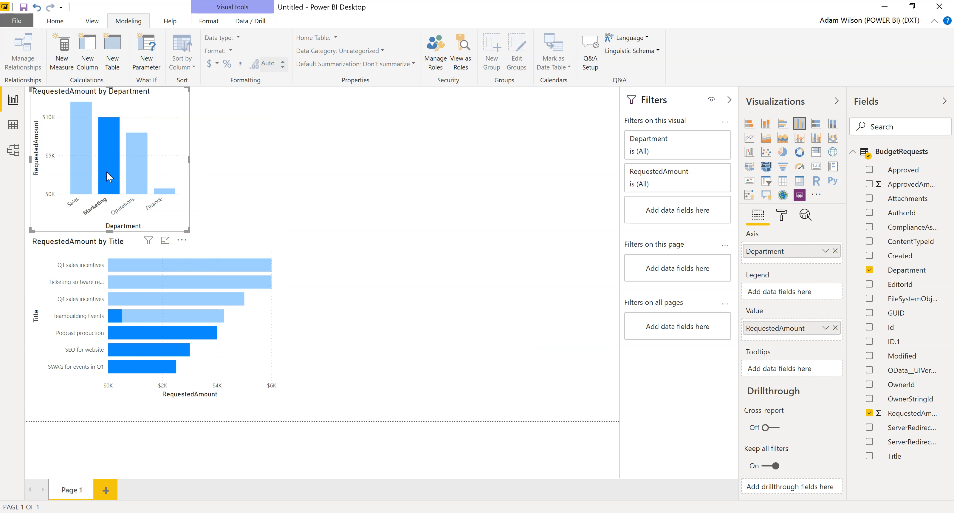
mouse_move(164, 193)
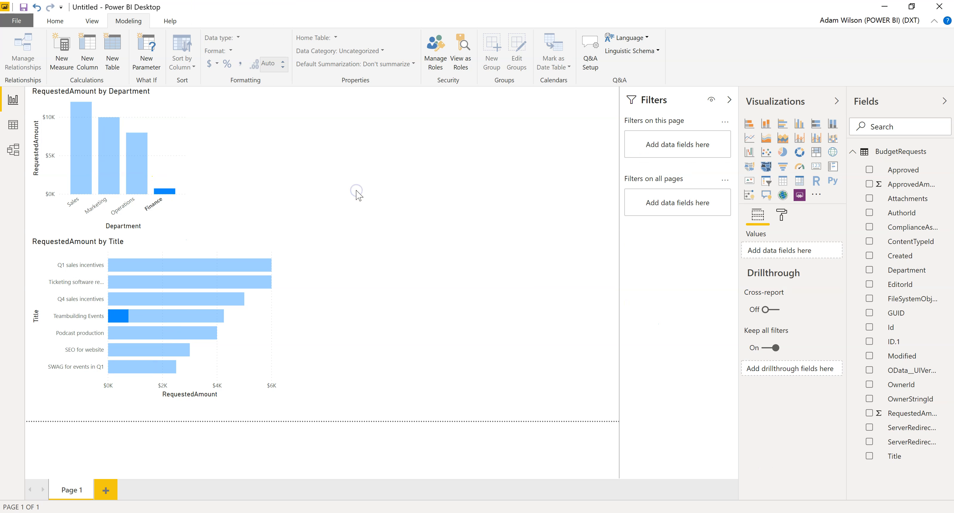
mouse_move(234, 142)
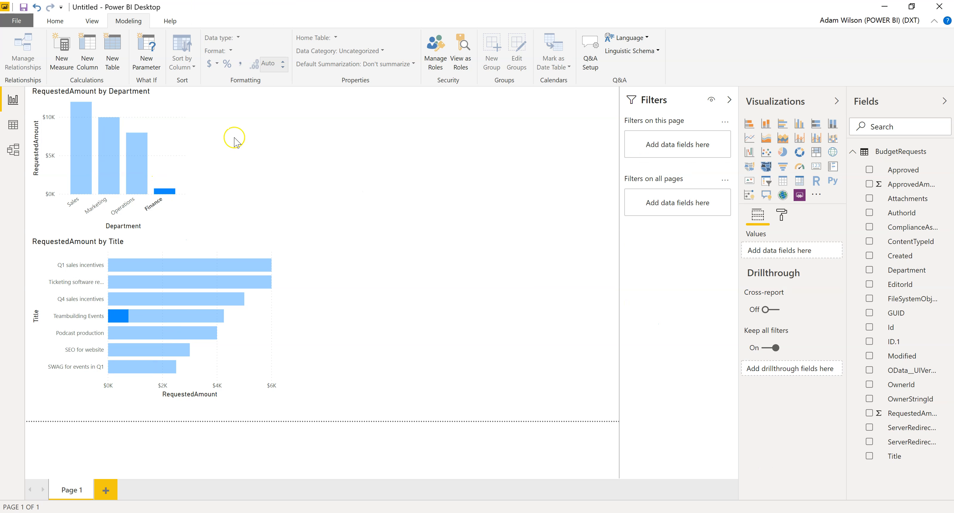
mouse_move(24, 7)
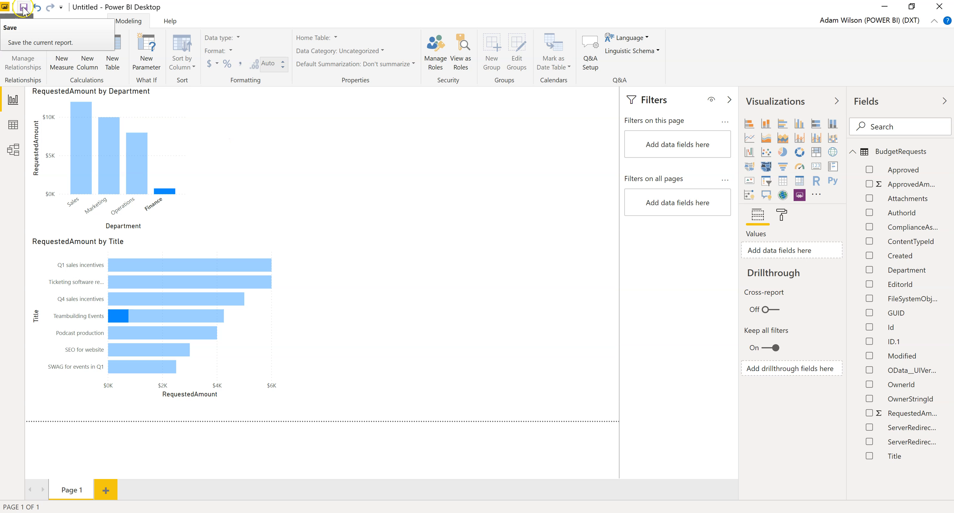